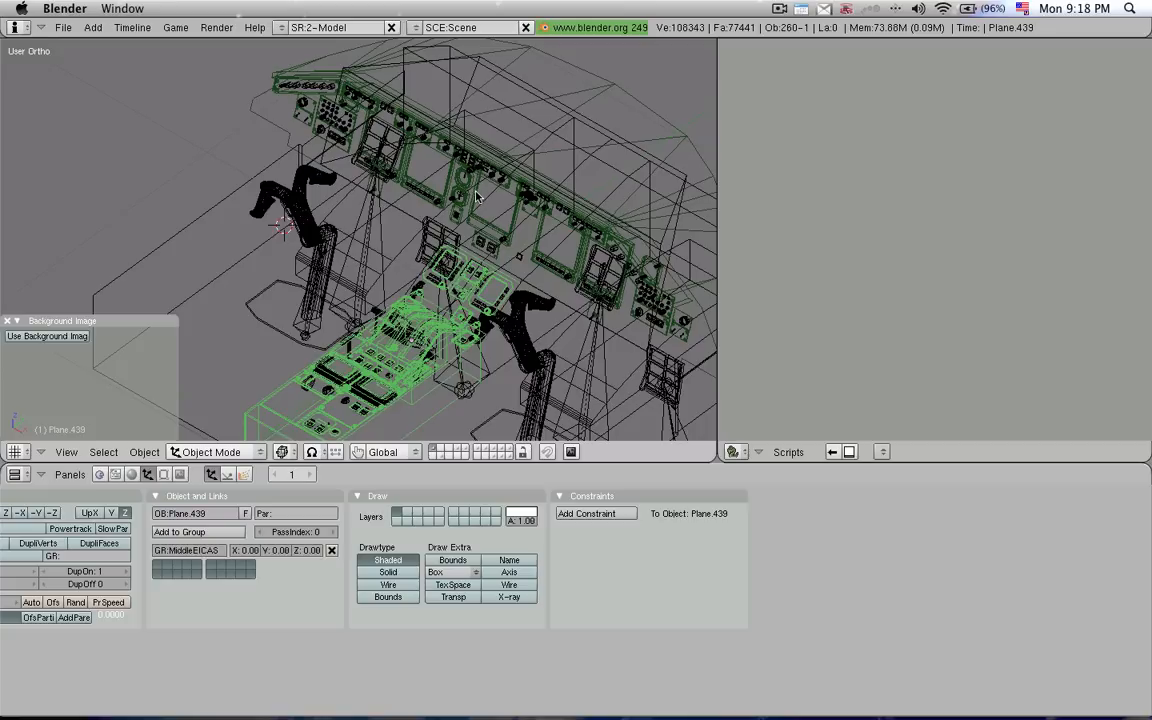
pyautogui.moveTo(442, 298)
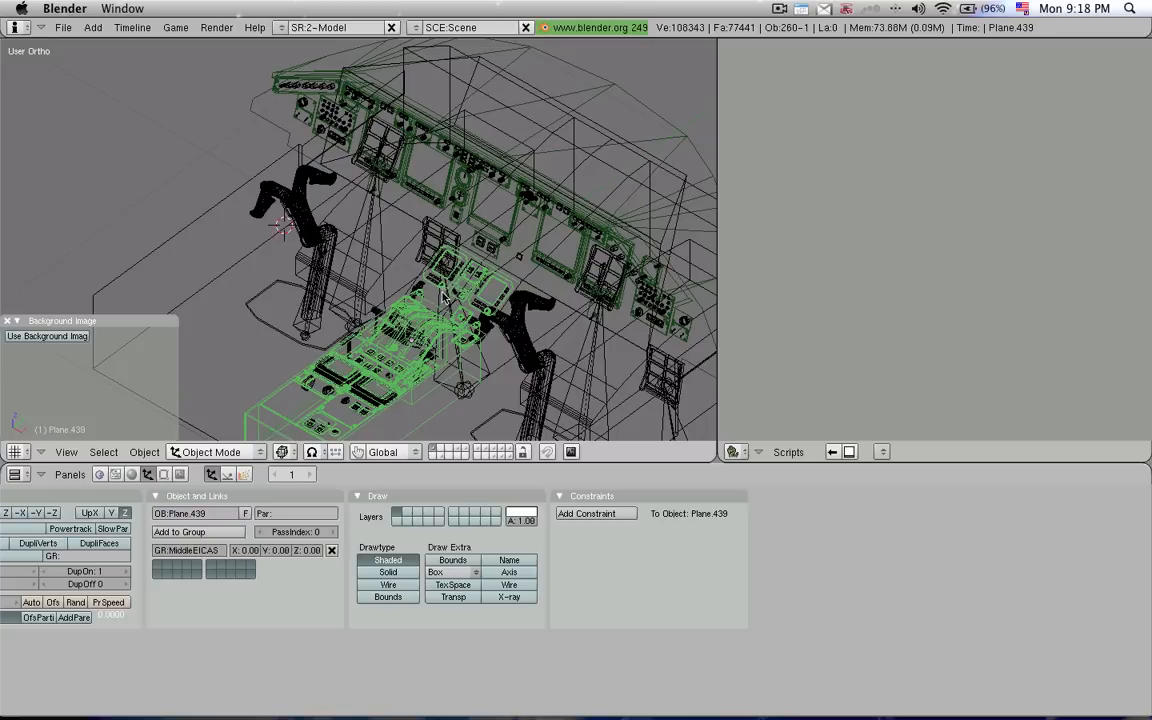
pyautogui.moveTo(548, 233)
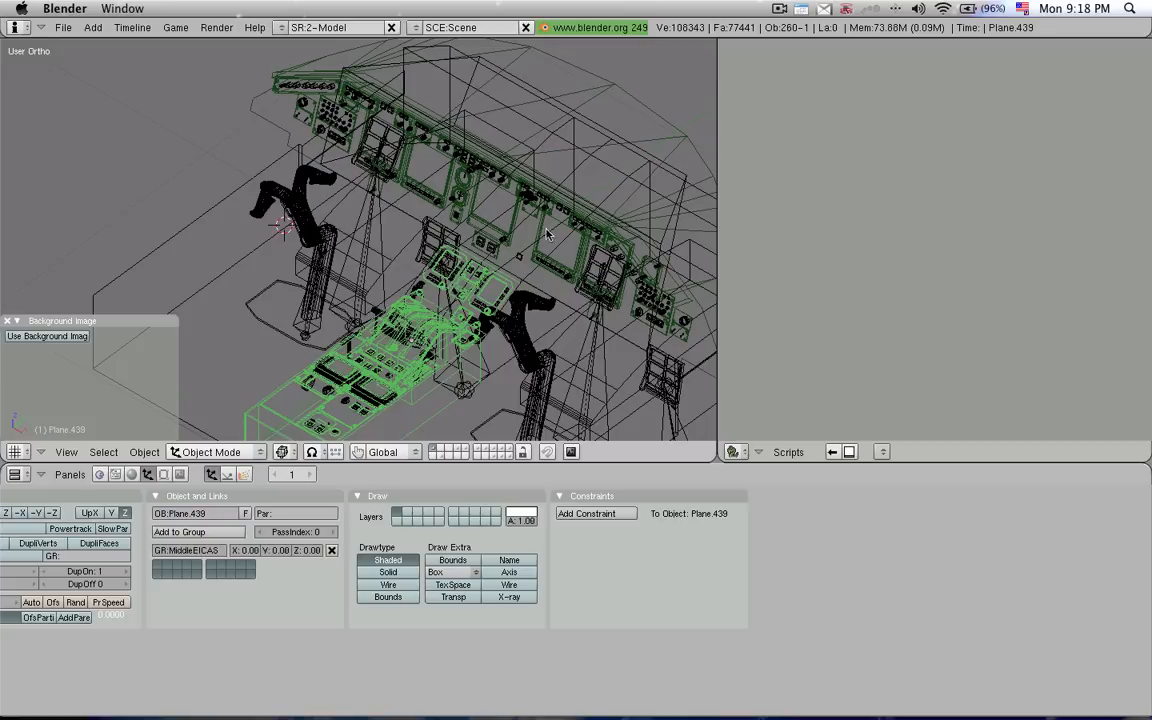
pyautogui.moveTo(361, 347)
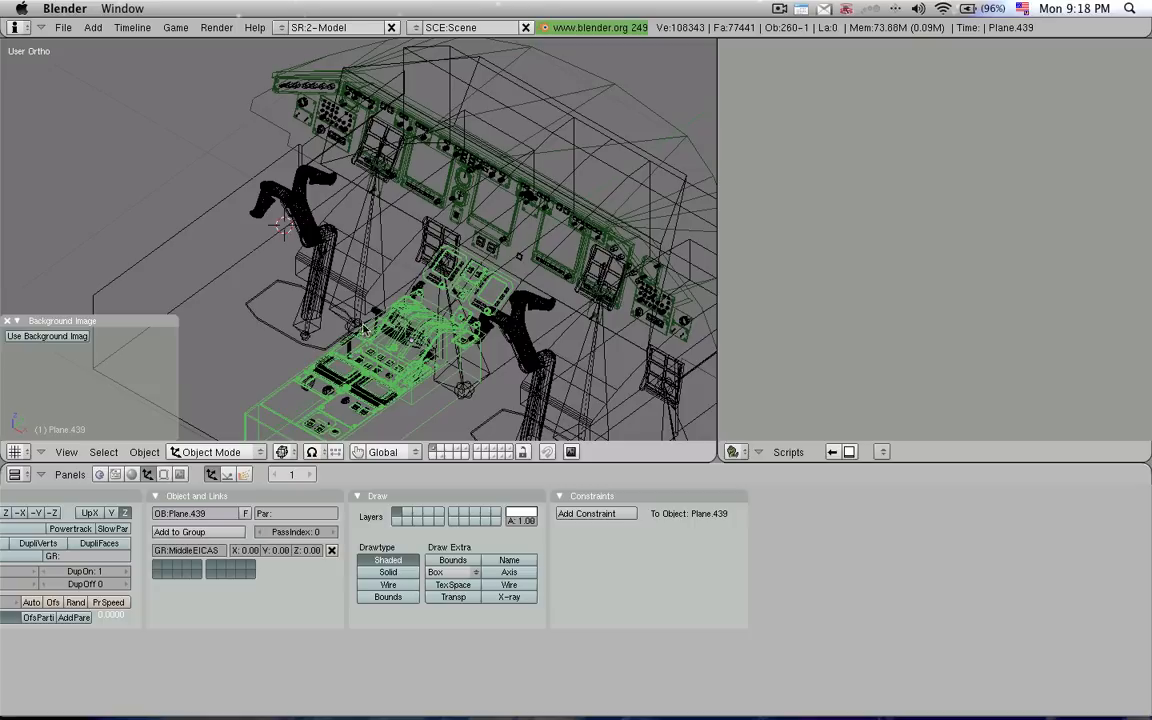
pyautogui.moveTo(454, 258)
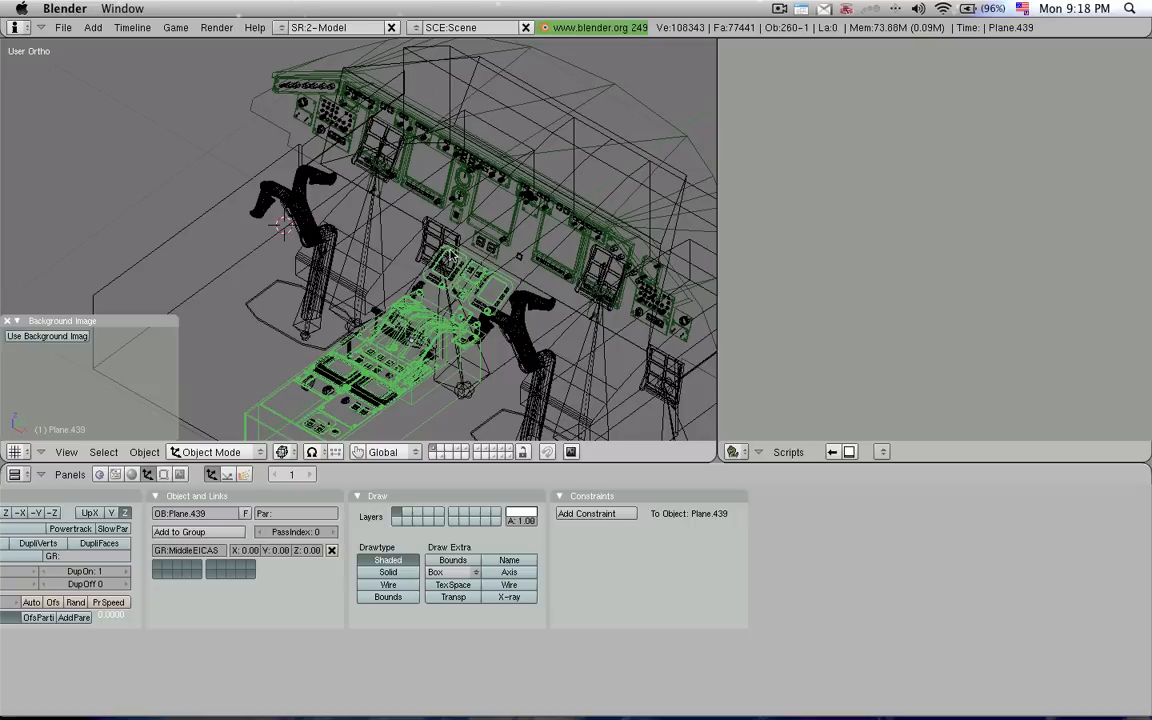
pyautogui.moveTo(303, 124)
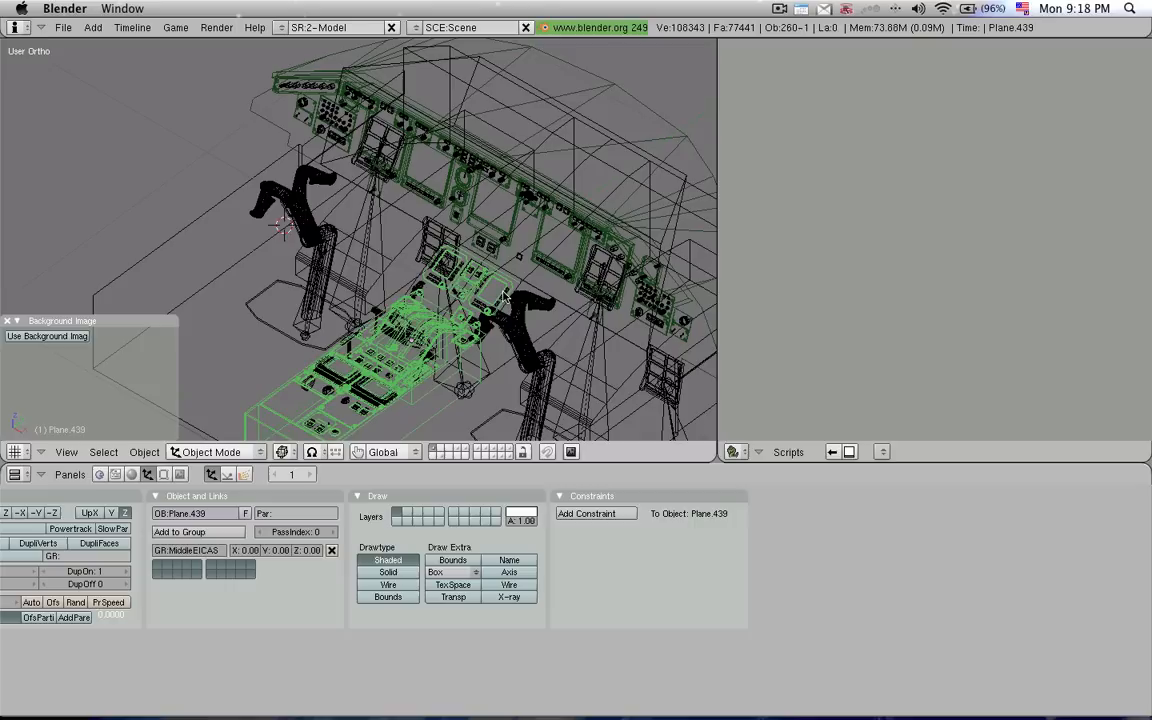
pyautogui.moveTo(437, 311)
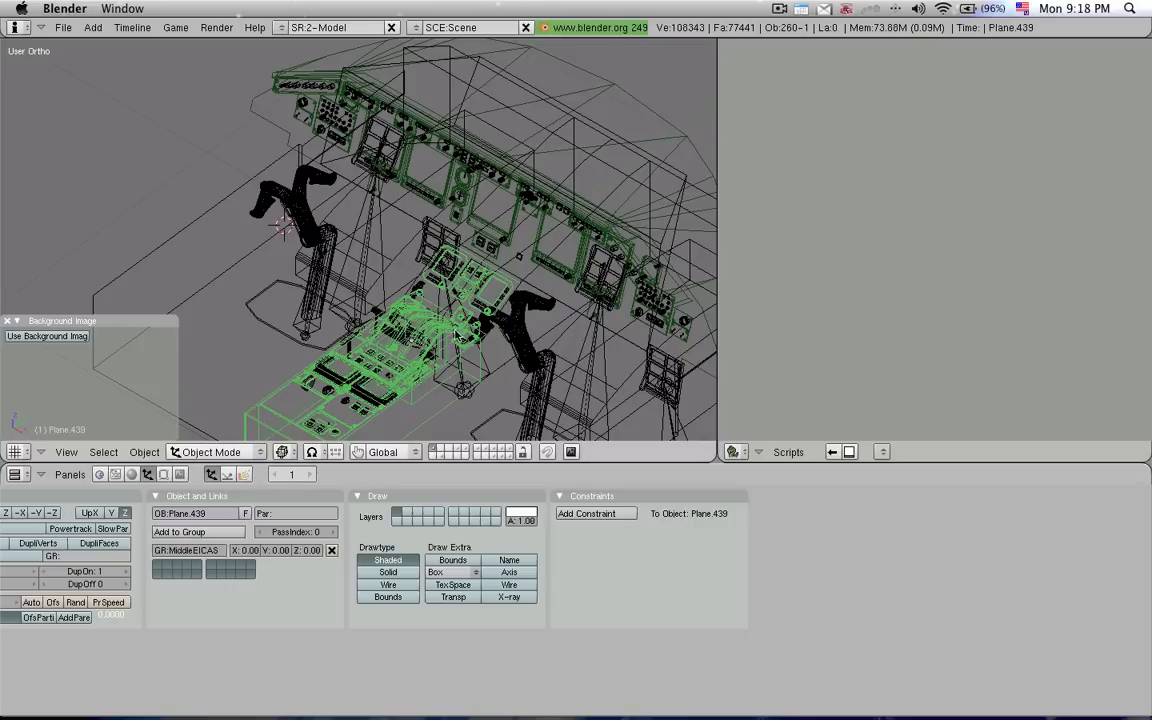
pyautogui.moveTo(420, 383)
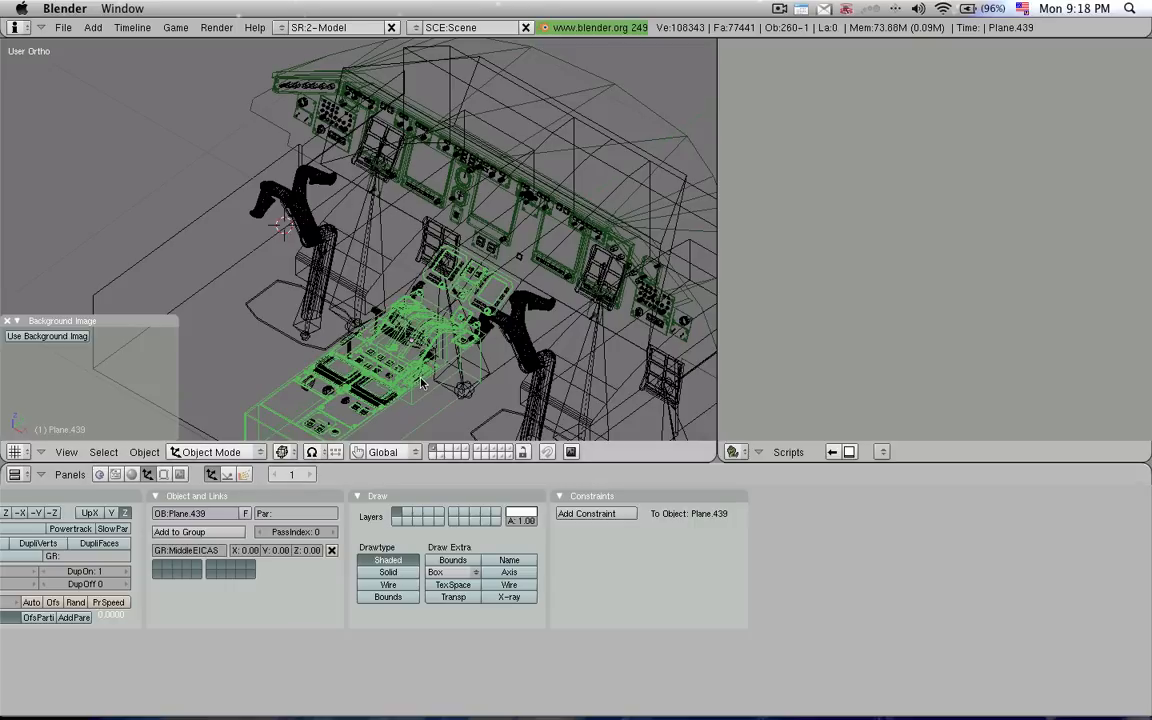
pyautogui.moveTo(372, 243)
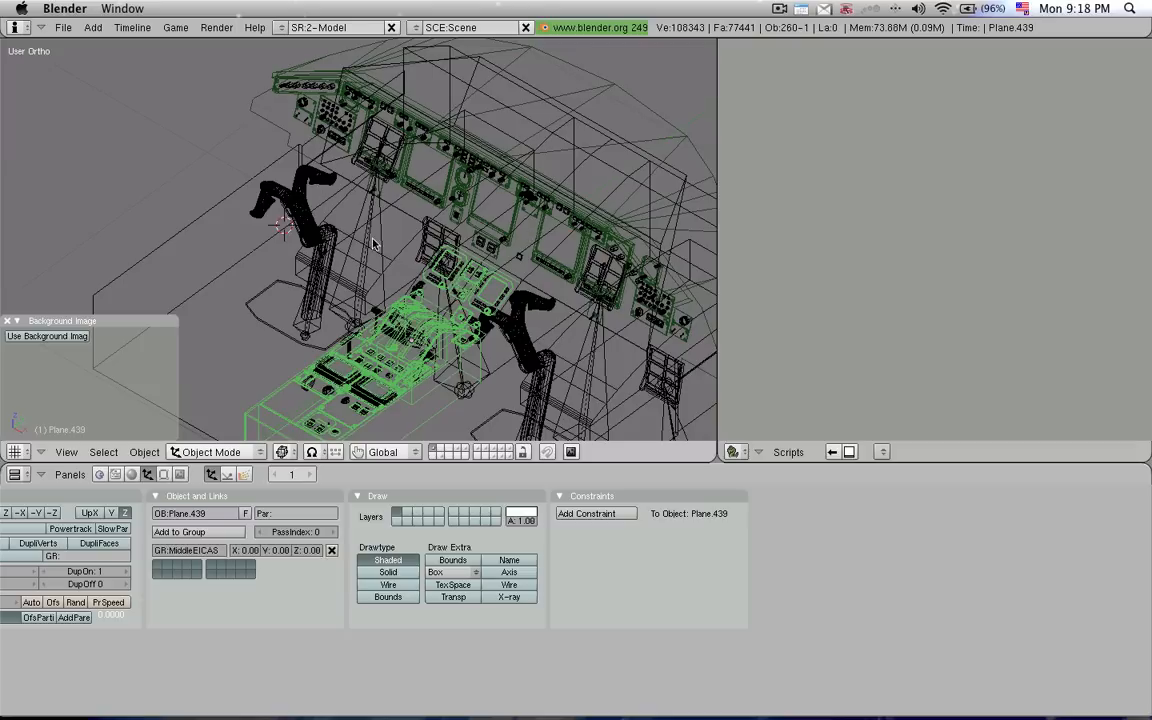
pyautogui.moveTo(435, 260)
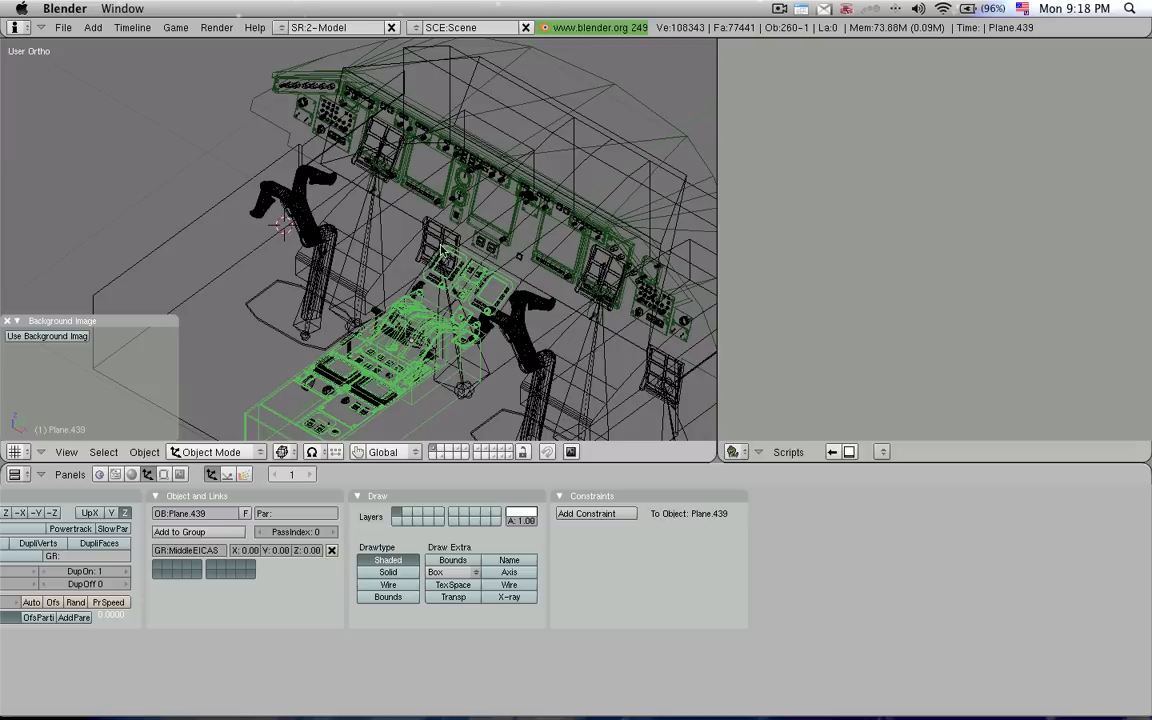
pyautogui.moveTo(545, 198)
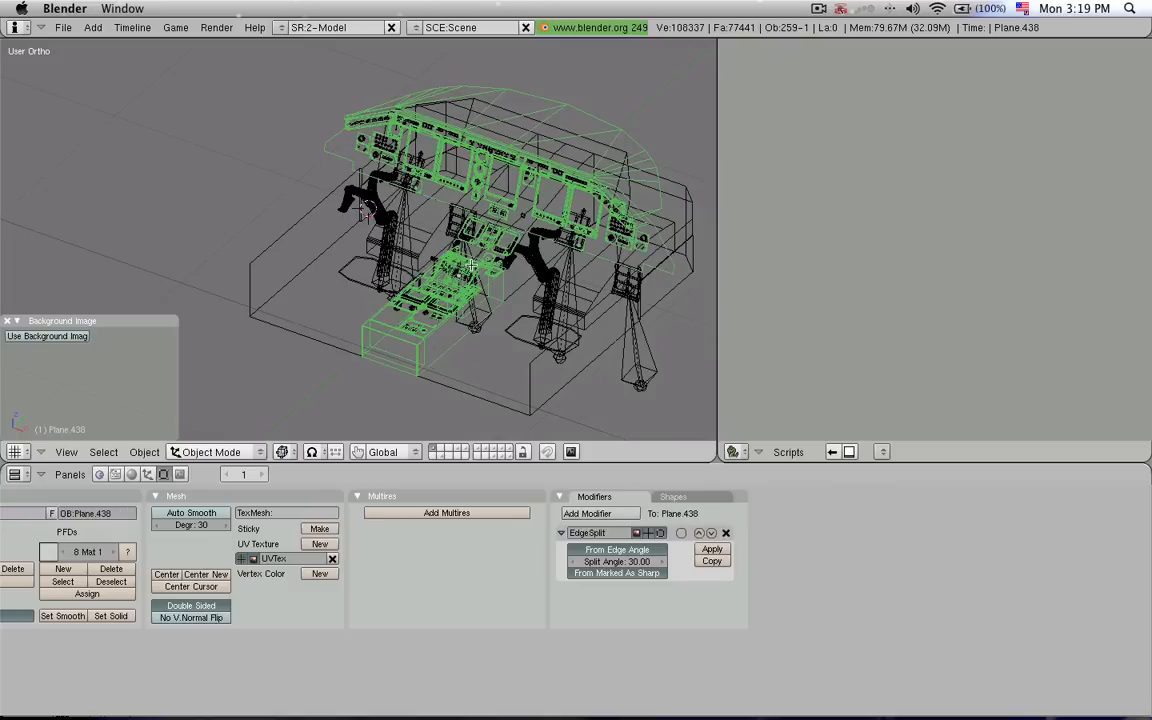
# Step: Separate the selected centre-console faces from the panel mesh into object Plane.439
pyautogui.press('Tab')
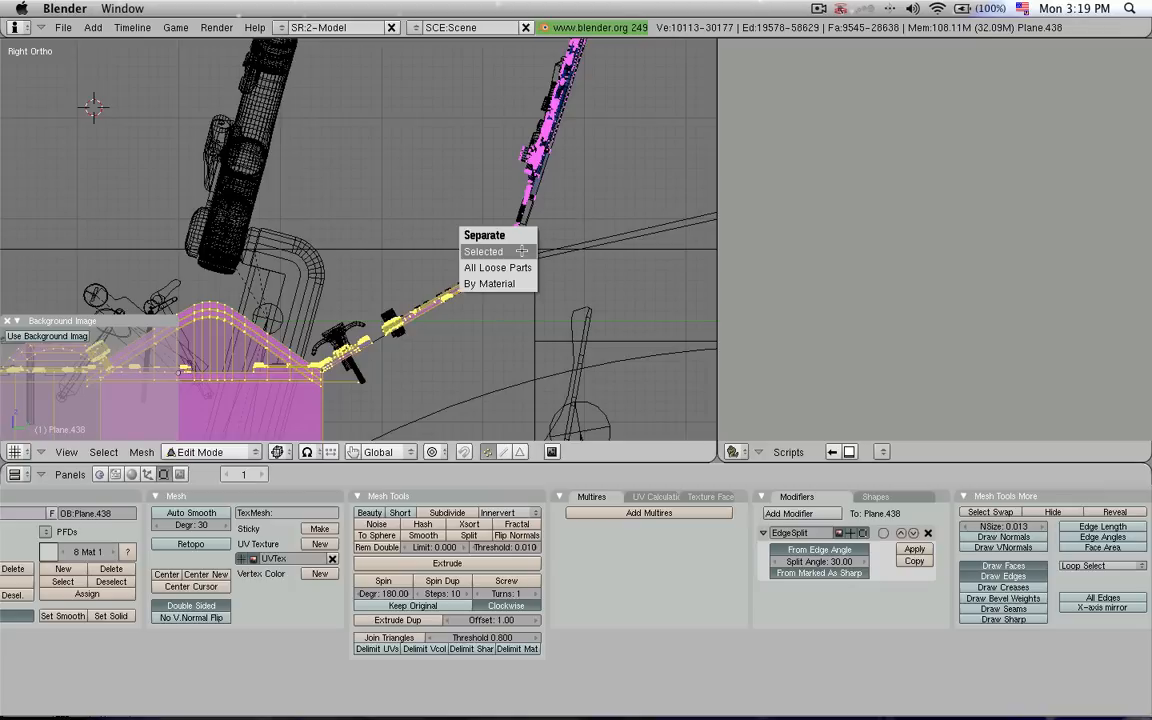
pyautogui.click(483, 251)
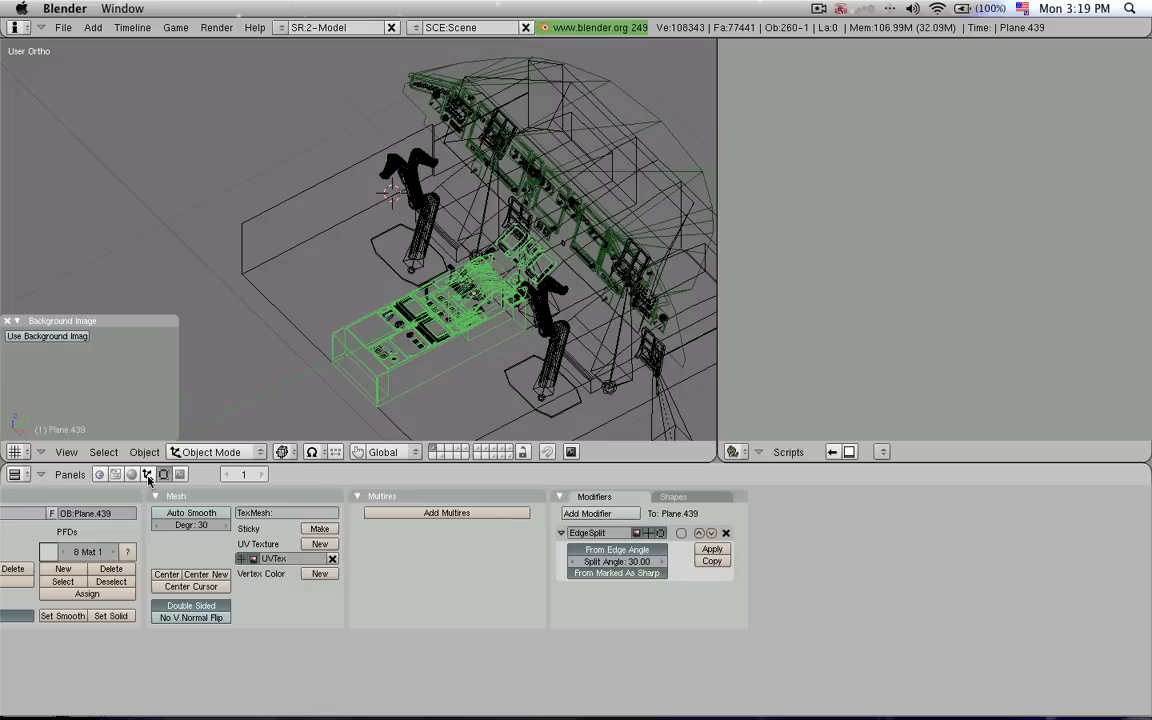
# Step: Add Plane.439 to the MFD-Copilot group from the Object buttons' Add to Group list
pyautogui.click(148, 474)
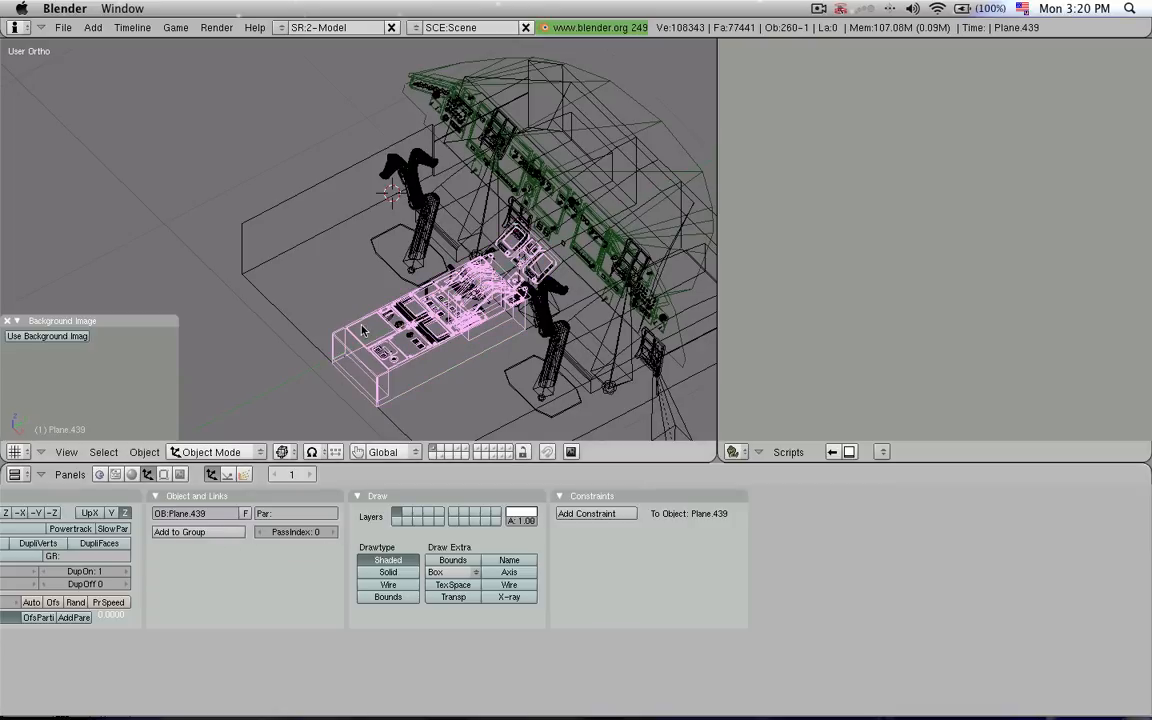
pyautogui.click(188, 531)
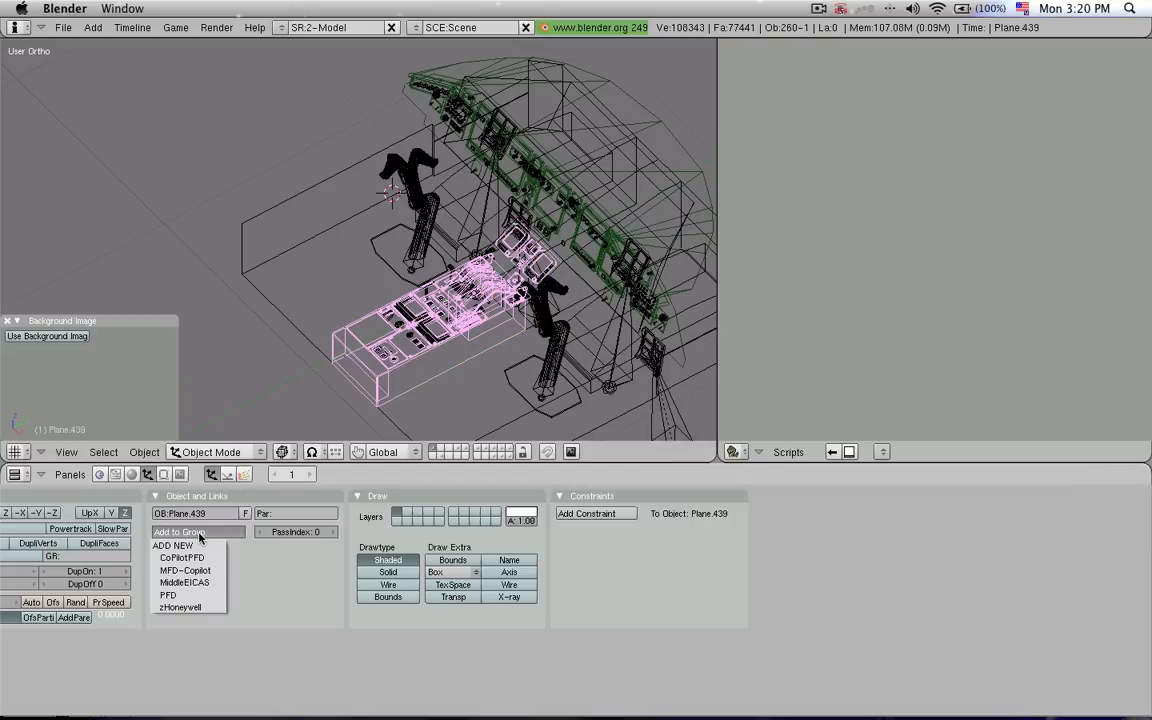
pyautogui.click(183, 570)
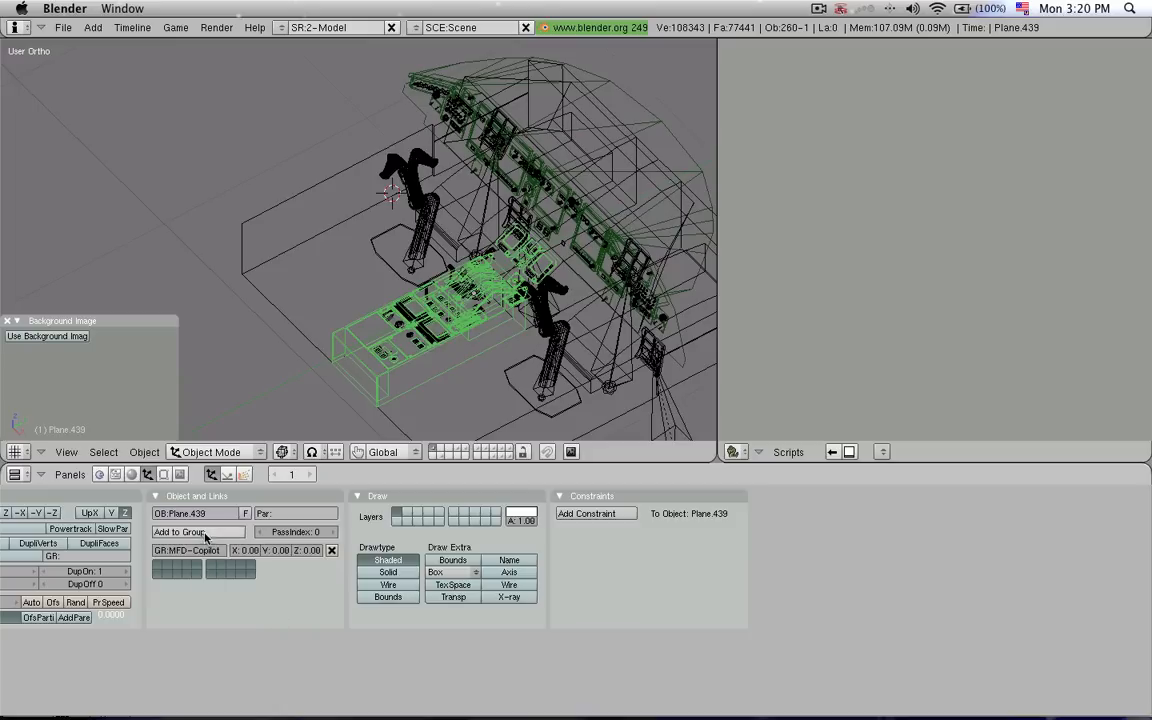
pyautogui.click(197, 550)
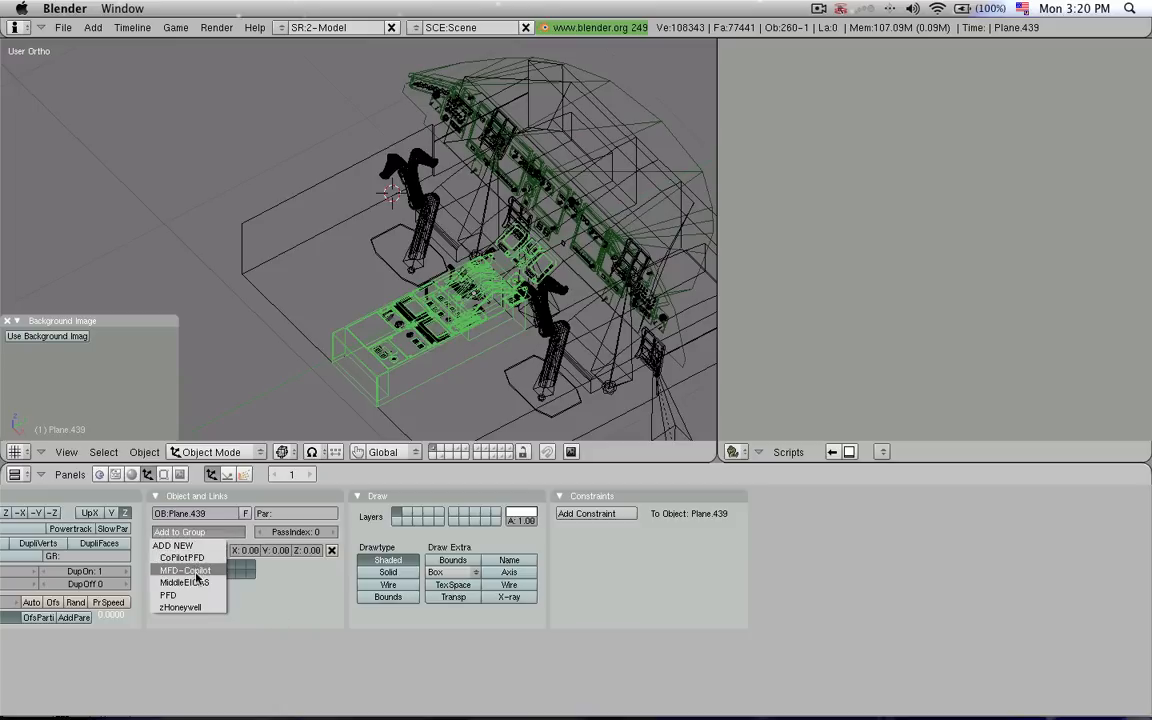
pyautogui.click(185, 570)
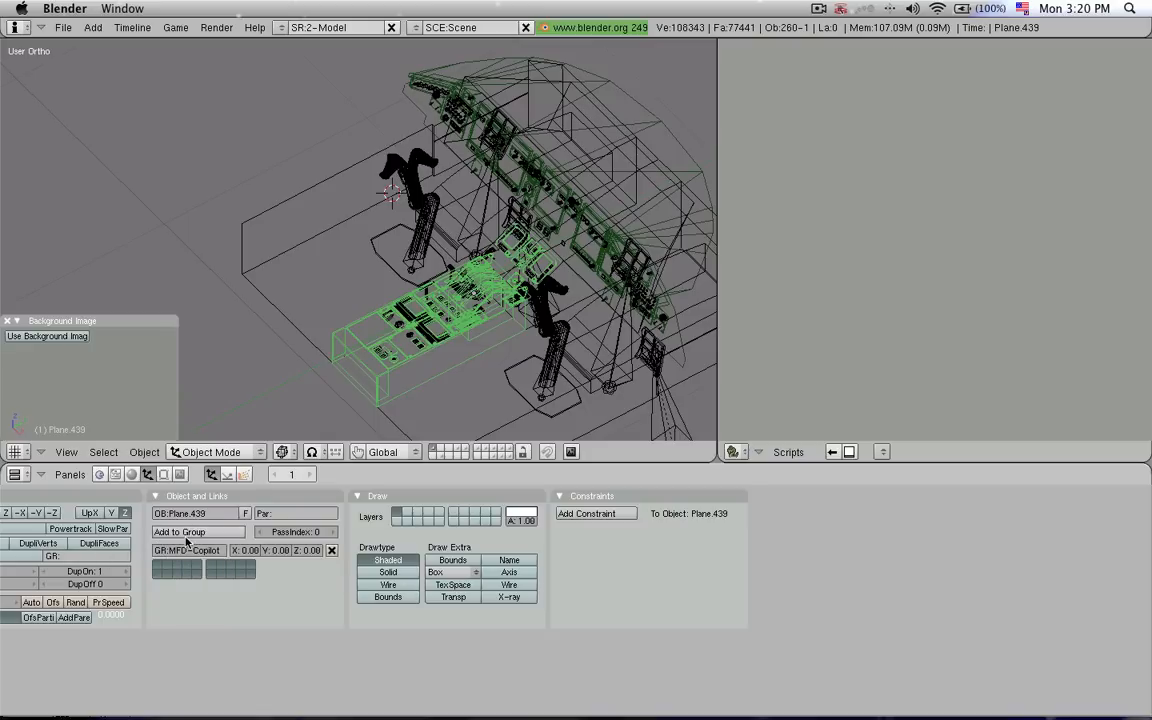
pyautogui.click(185, 550)
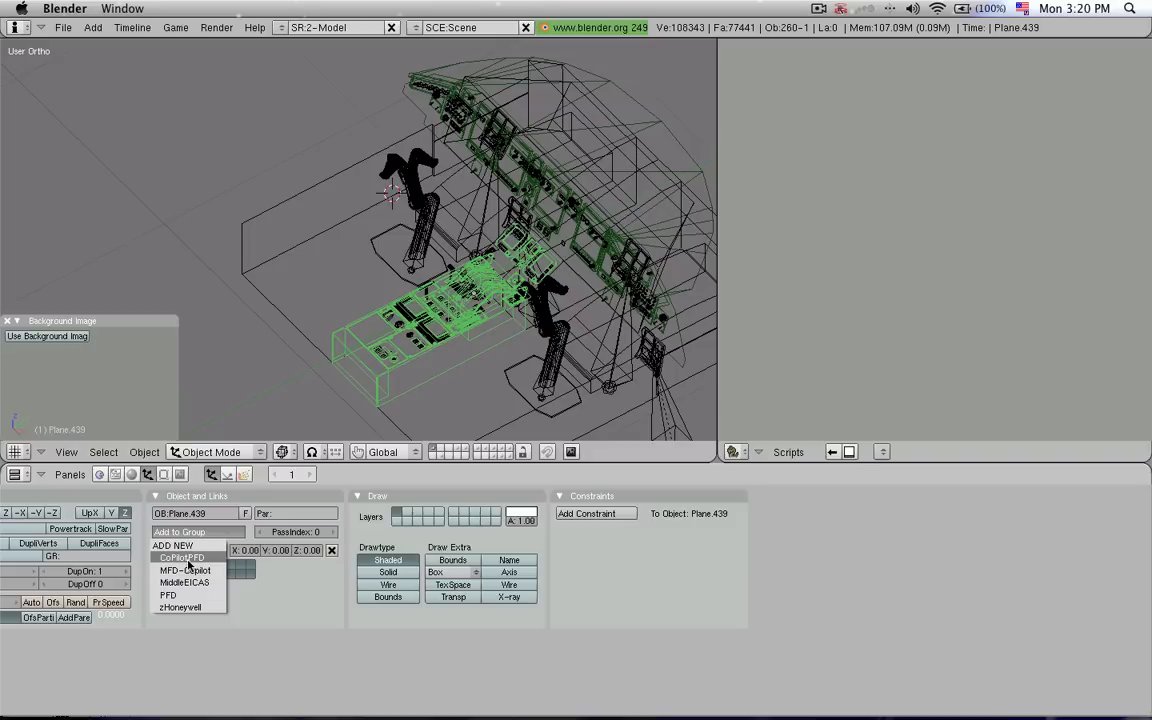
pyautogui.moveTo(190, 570)
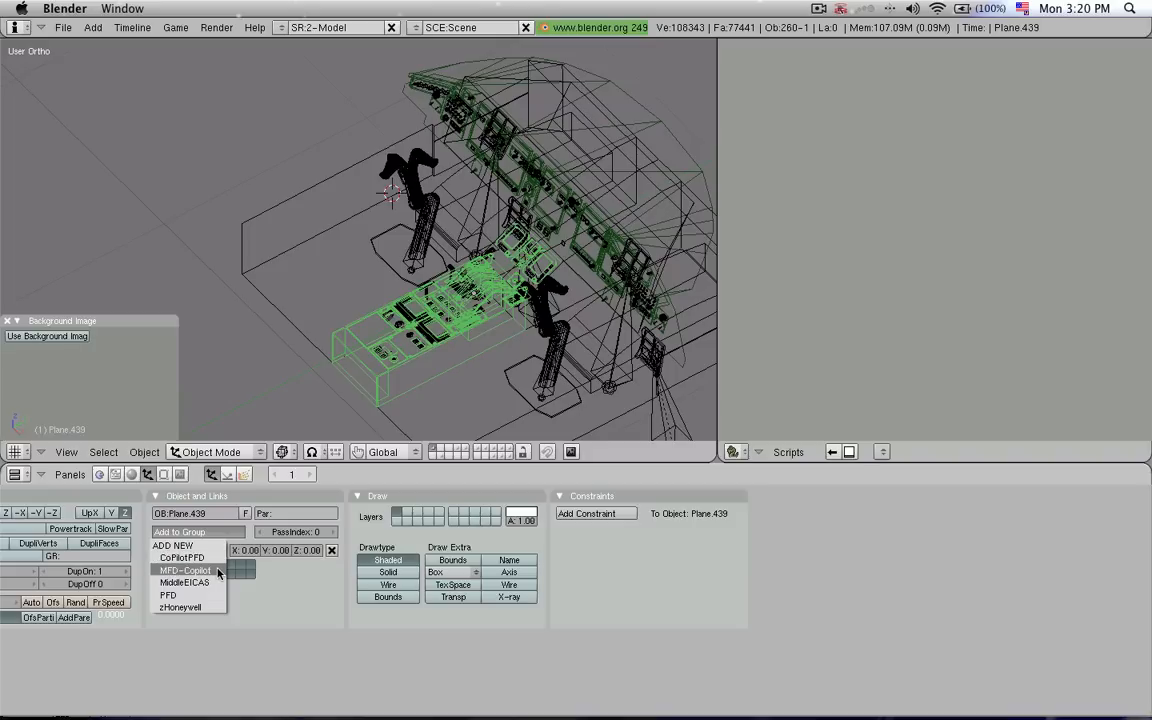
pyautogui.click(186, 570)
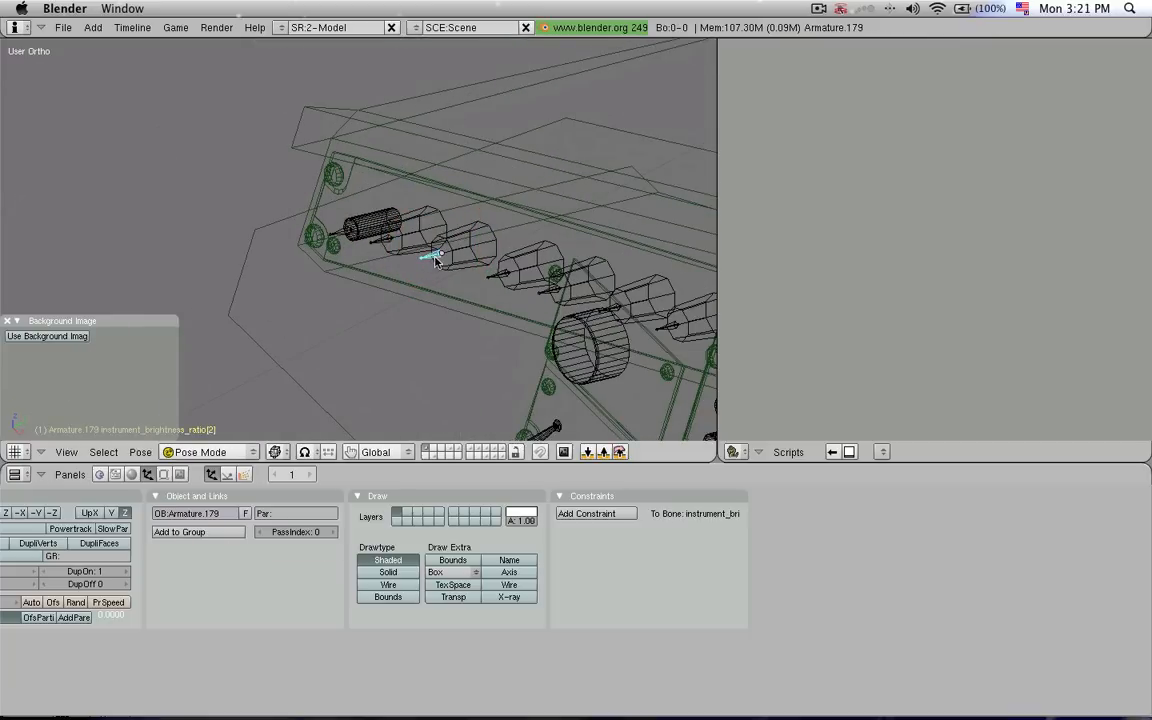
pyautogui.moveTo(270, 354)
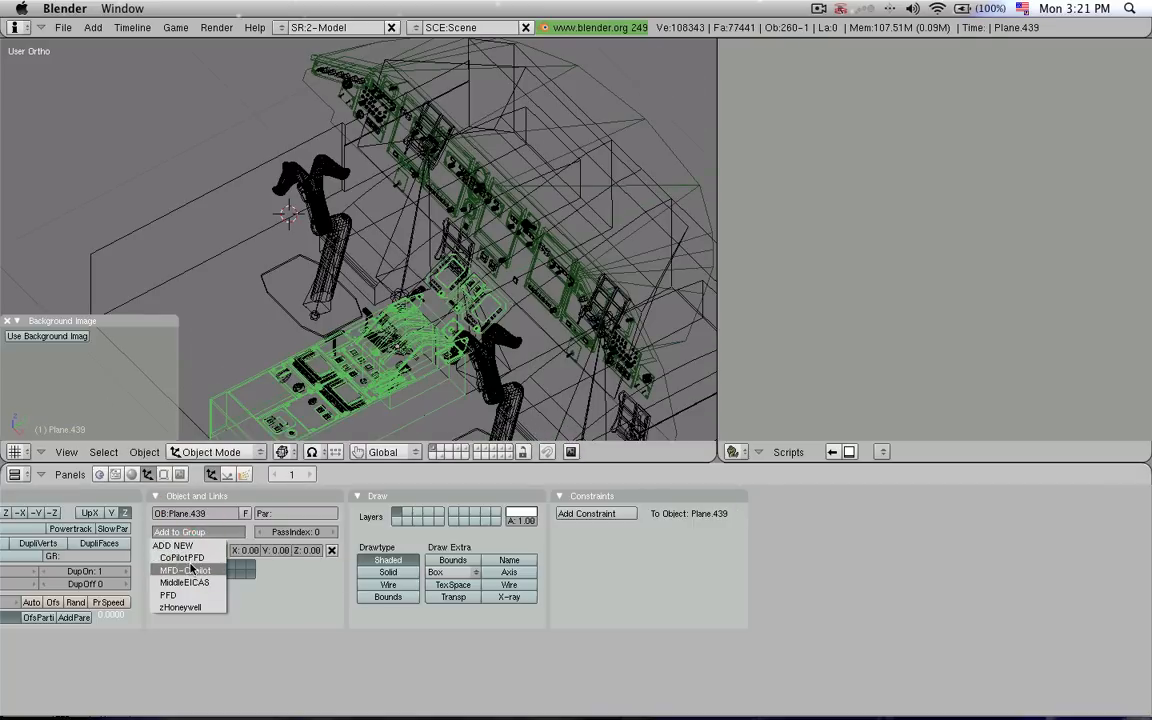
pyautogui.moveTo(185, 581)
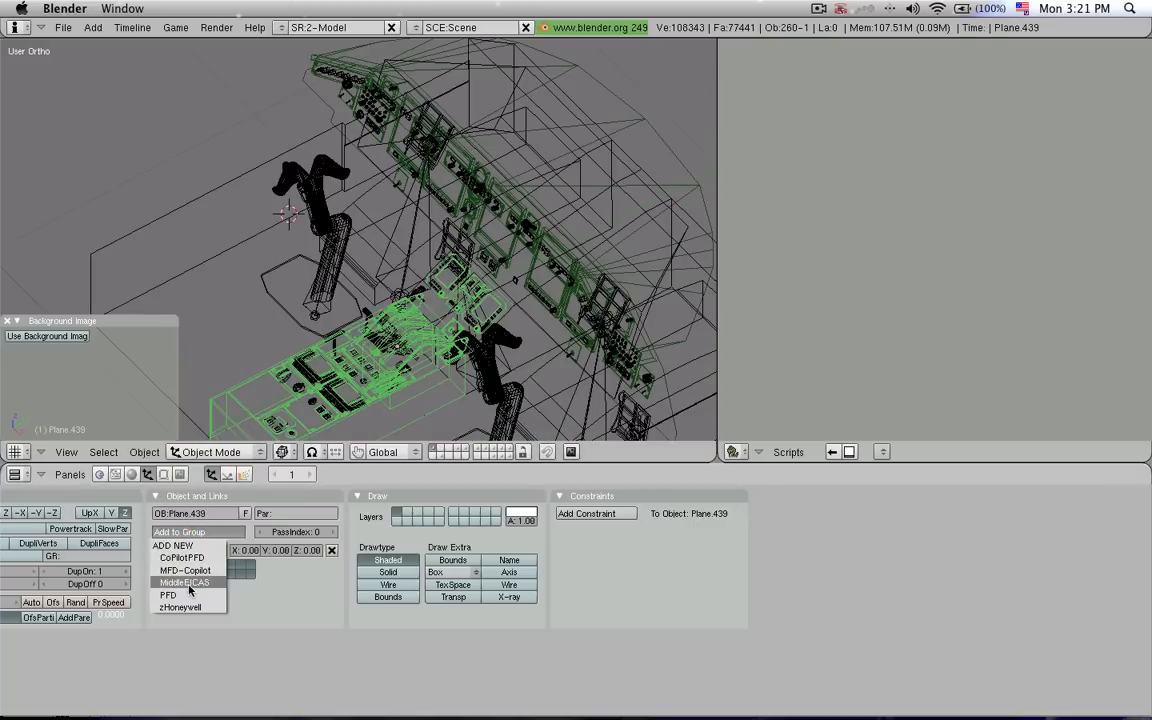
# Step: Pick MiddleEICAS from the Add to Group list for Plane.439
pyautogui.click(184, 571)
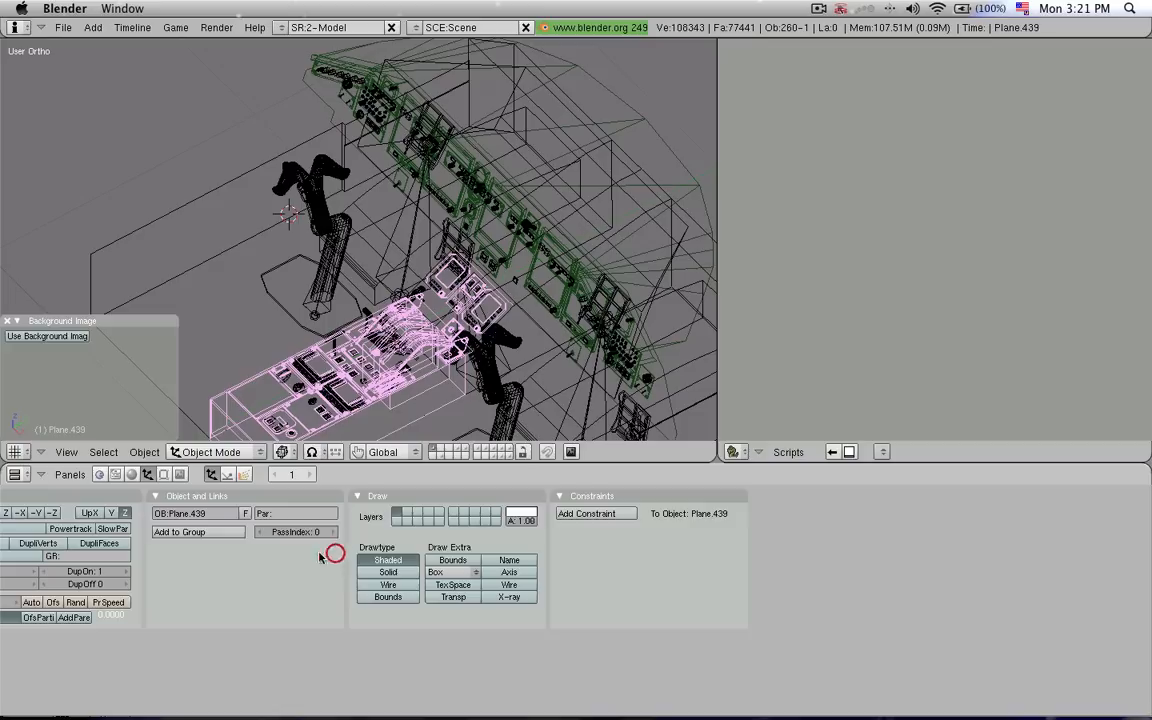
pyautogui.click(197, 532)
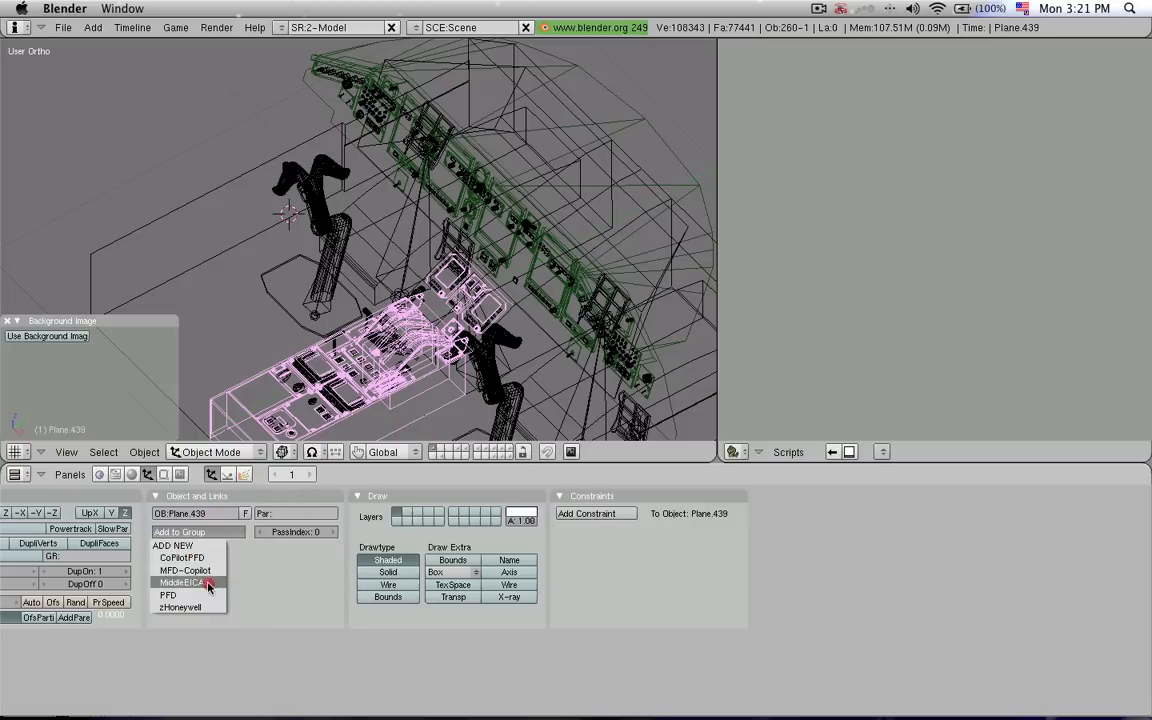
pyautogui.click(185, 582)
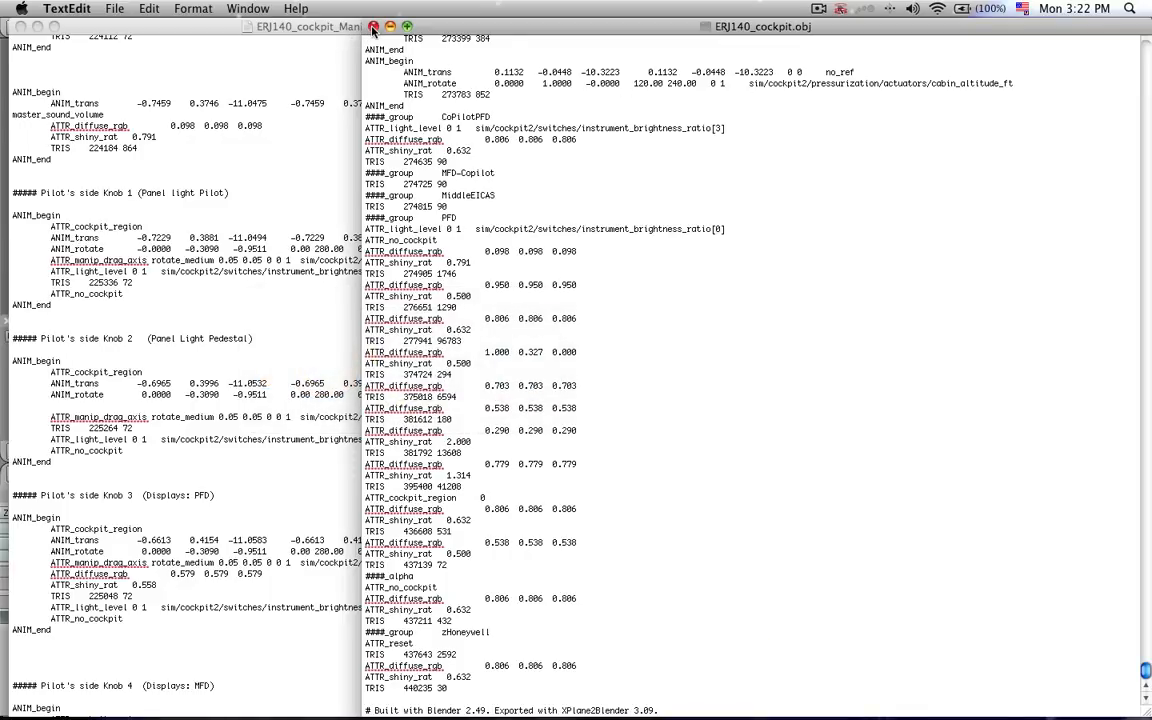
# Step: Close ERJ140_cockpit.obj and answer the unsaved-changes prompt
pyautogui.click(384, 26)
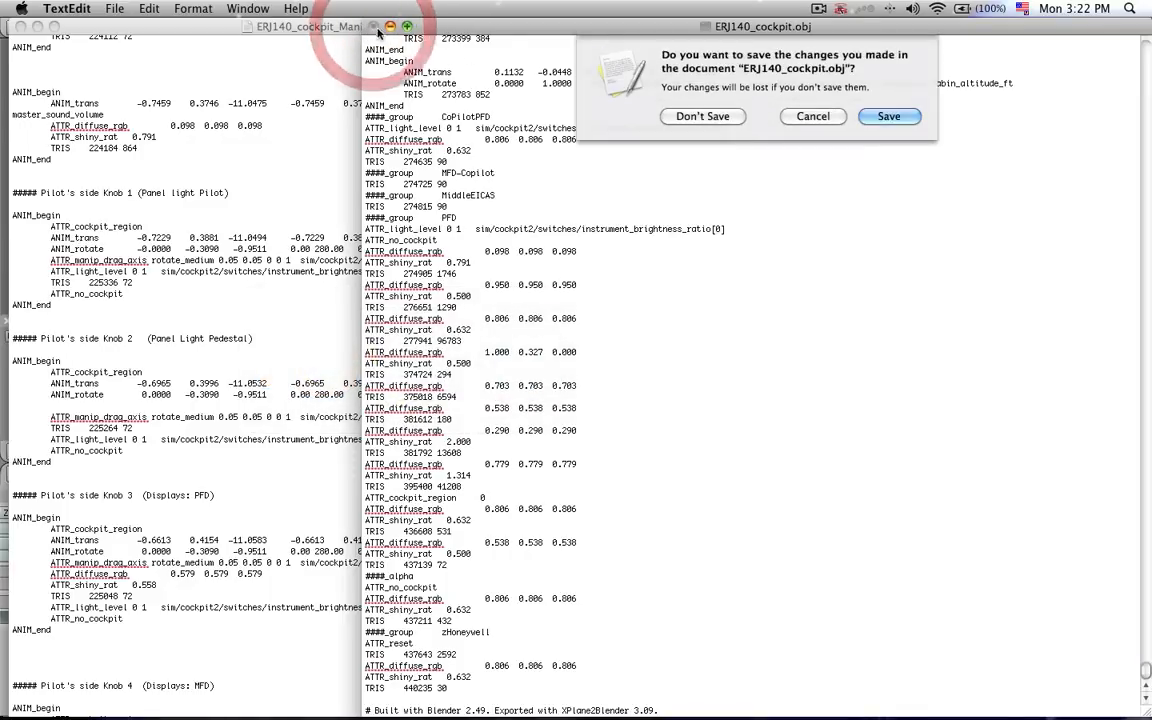
pyautogui.click(702, 117)
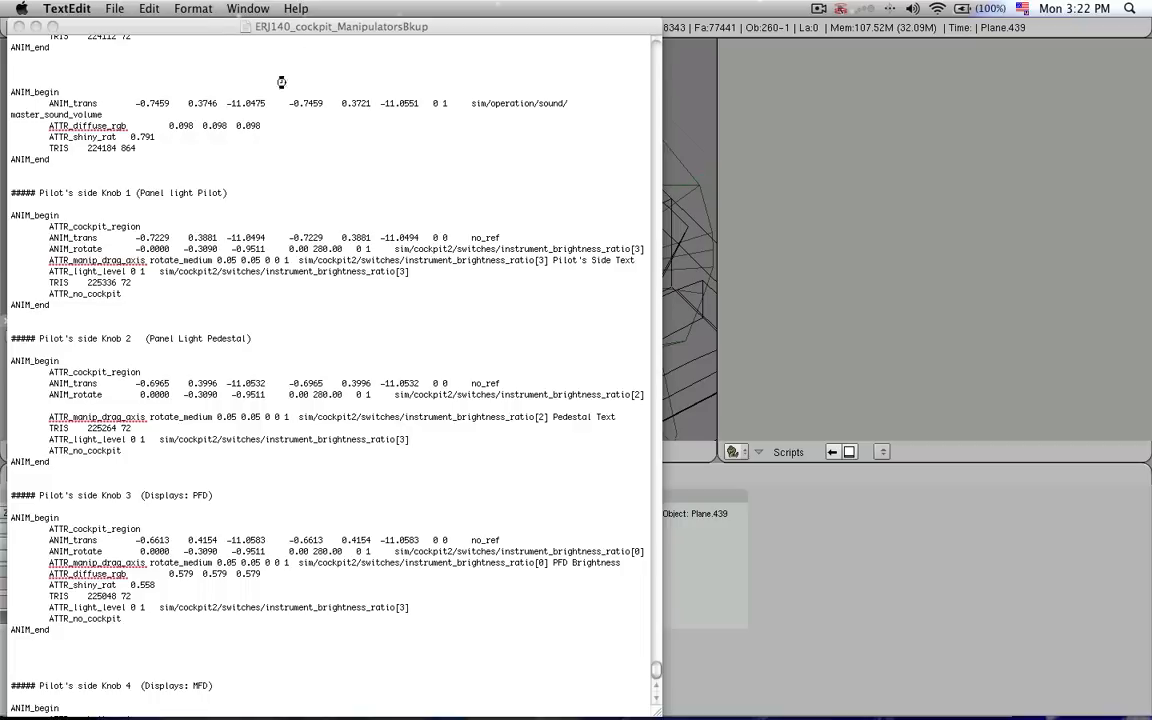
pyautogui.moveTo(756, 372)
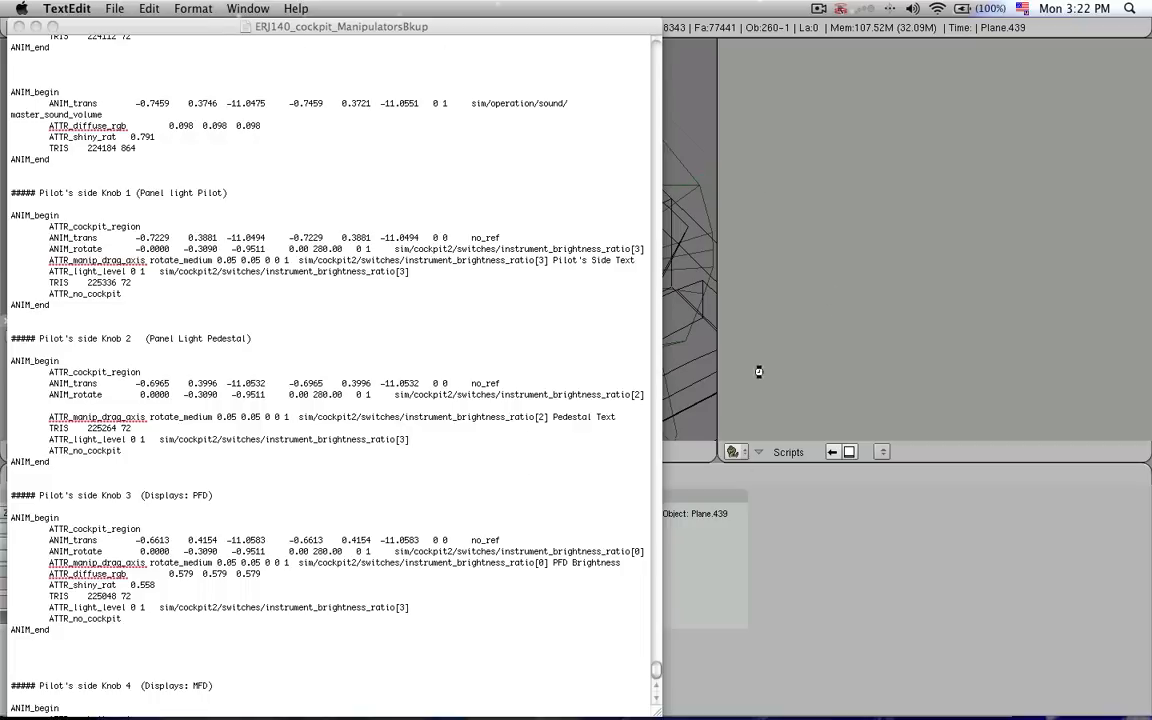
pyautogui.moveTo(799, 257)
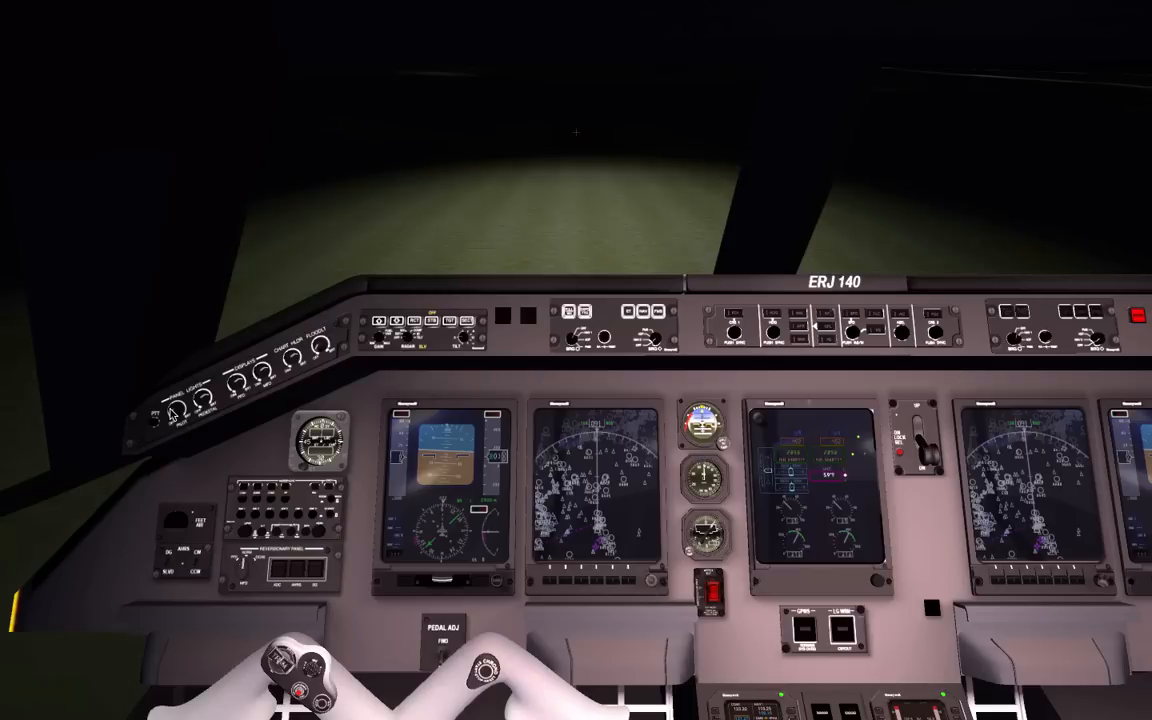
pyautogui.moveTo(481, 397)
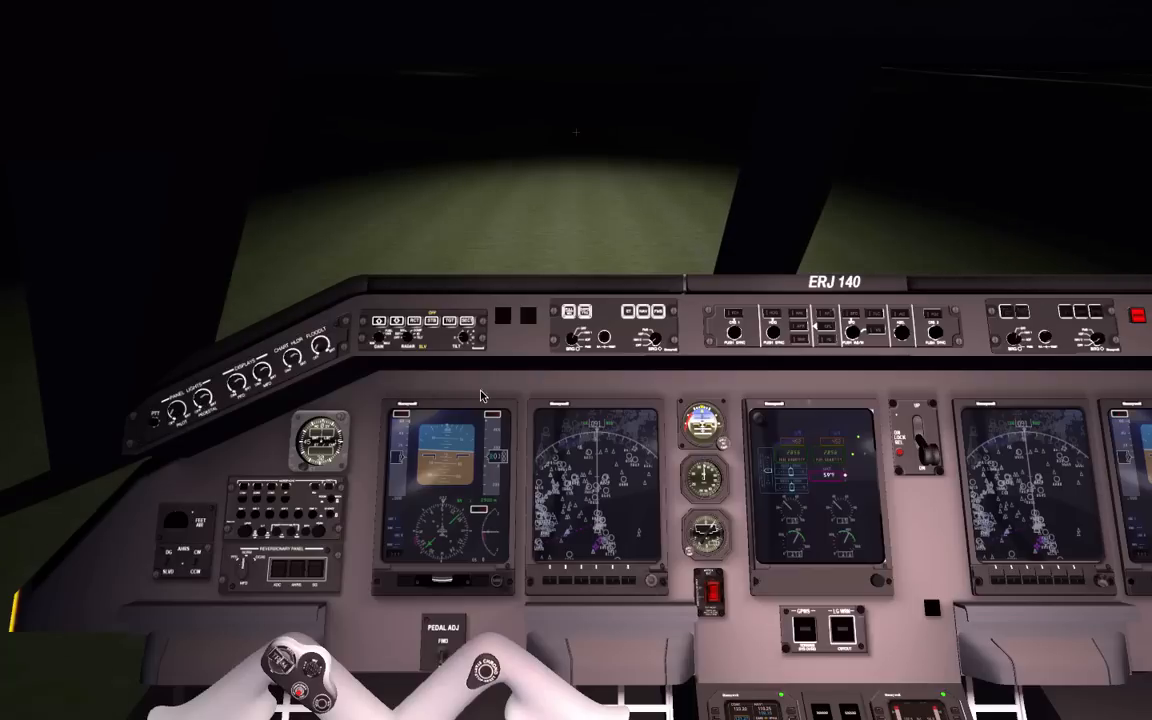
pyautogui.moveTo(192, 6)
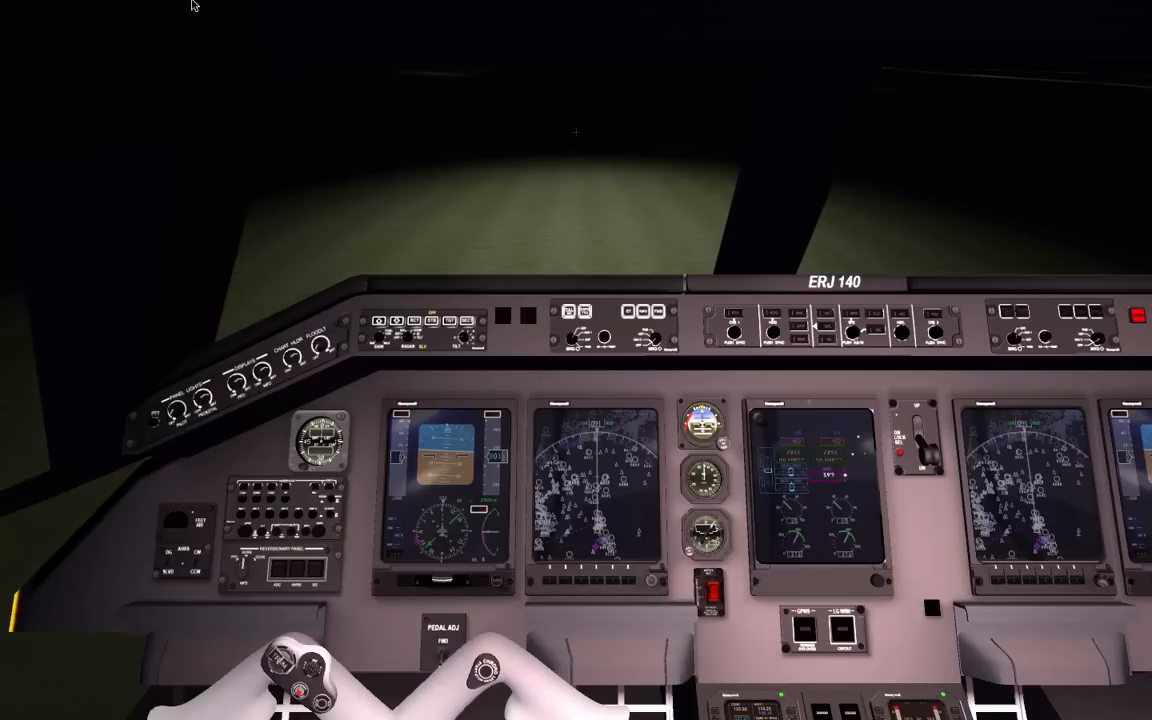
pyautogui.click(110, 7)
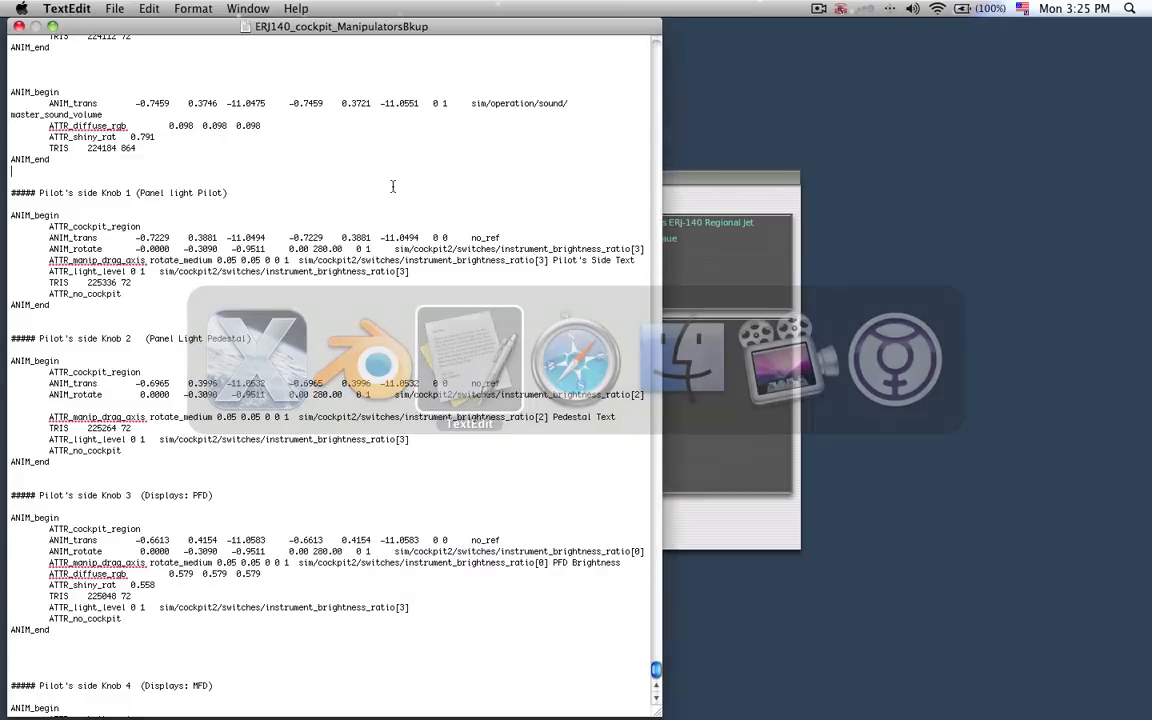
# Step: Reopen ERJ140_cockpit.obj from Open Recent and scroll through its contents
pyautogui.click(121, 7)
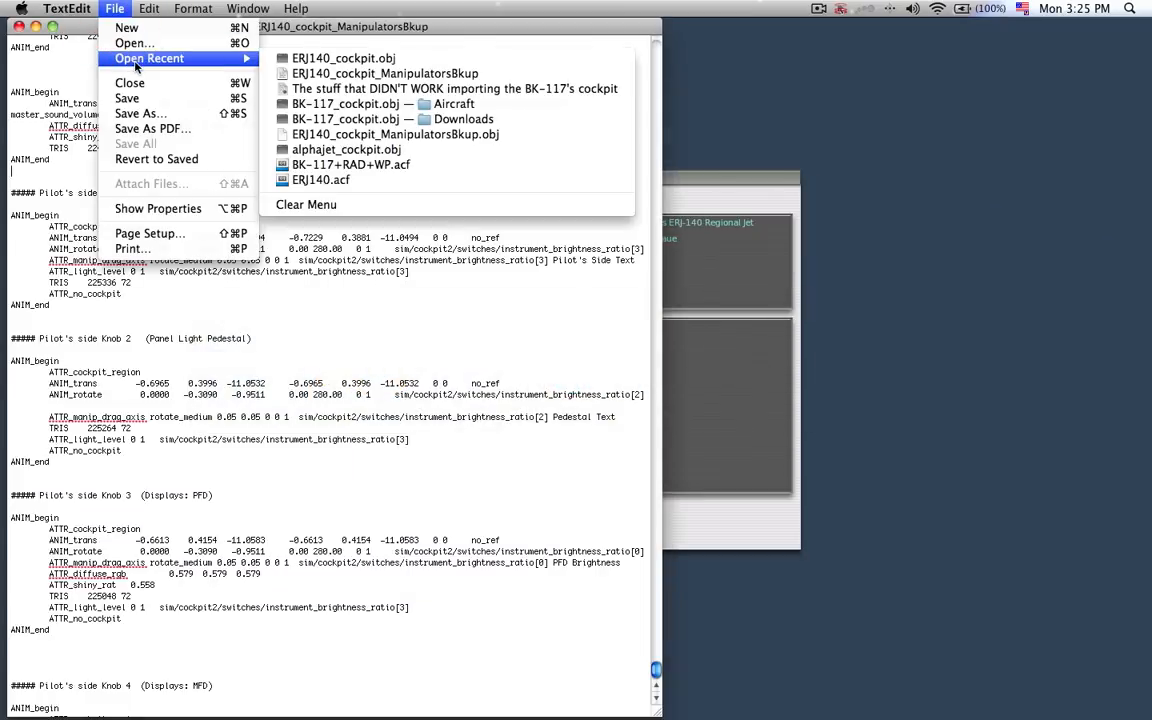
pyautogui.click(360, 57)
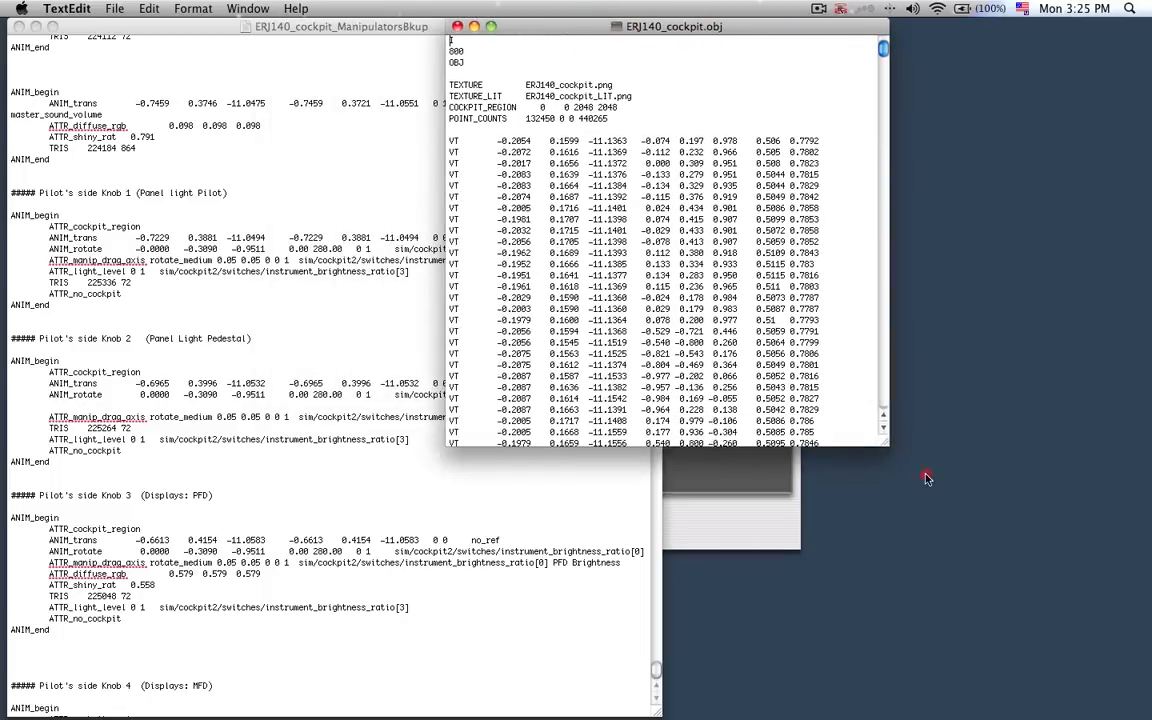
pyautogui.scroll(-3)
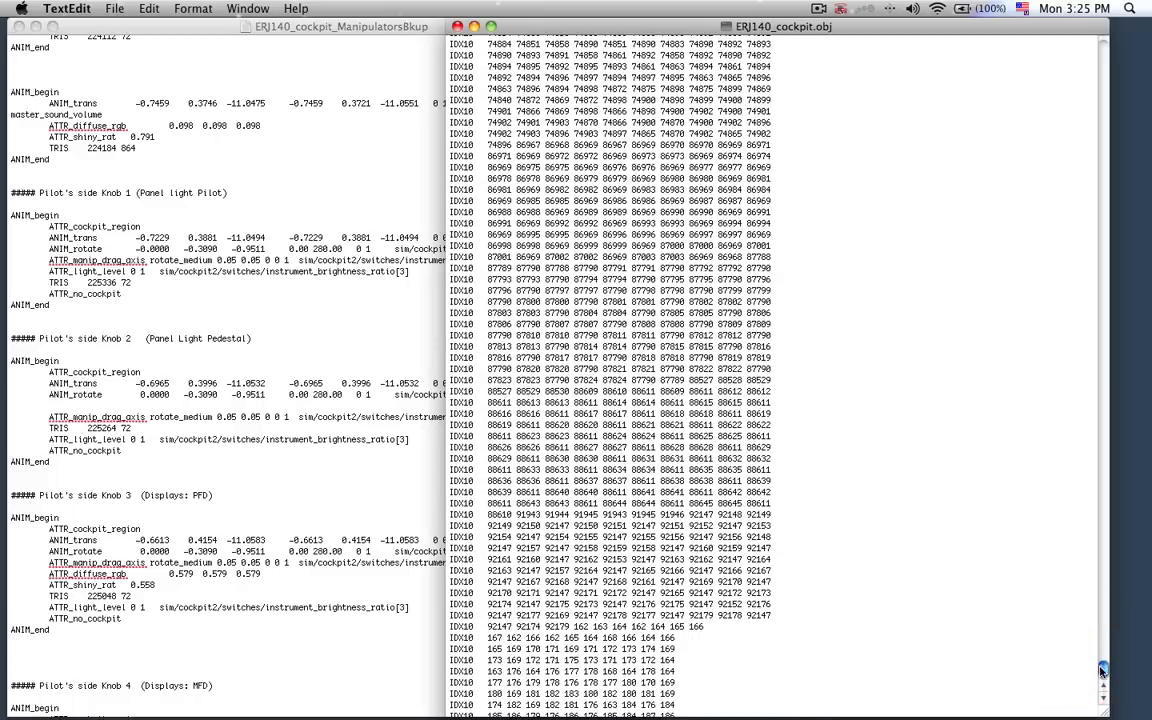
pyautogui.scroll(-3)
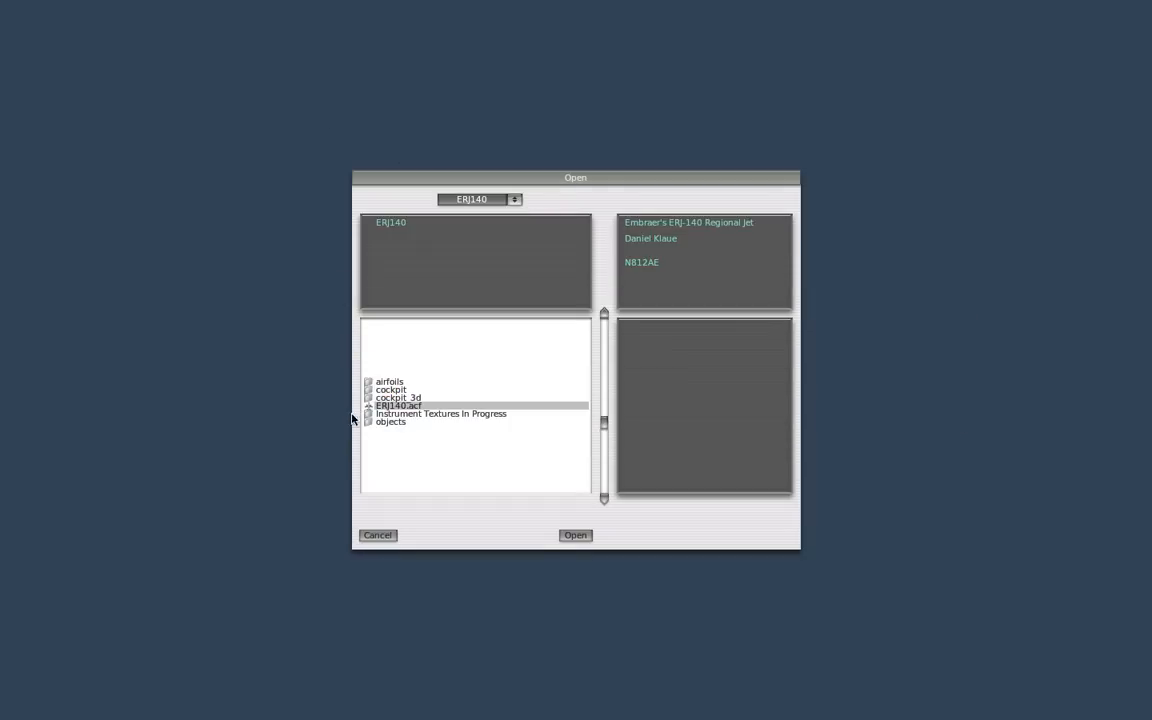
# Step: Load ERJ140.acf from the aircraft Open dialog to show its cockpit
pyautogui.click(575, 535)
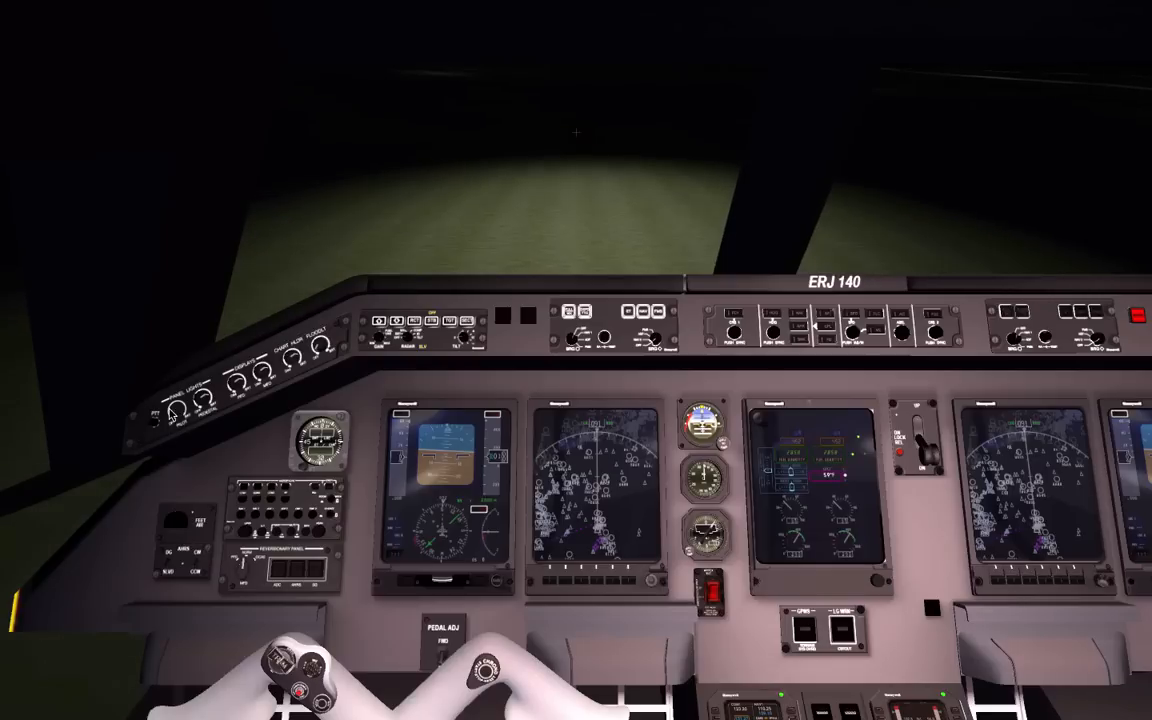
pyautogui.click(97, 7)
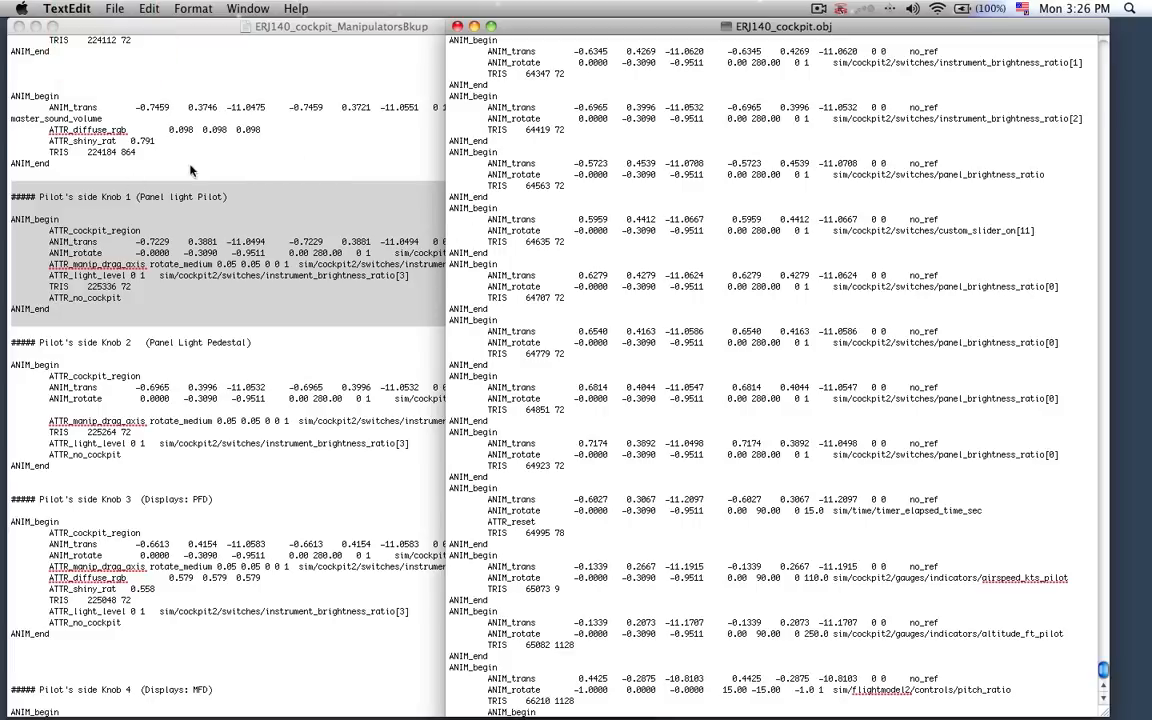
pyautogui.moveTo(489, 293)
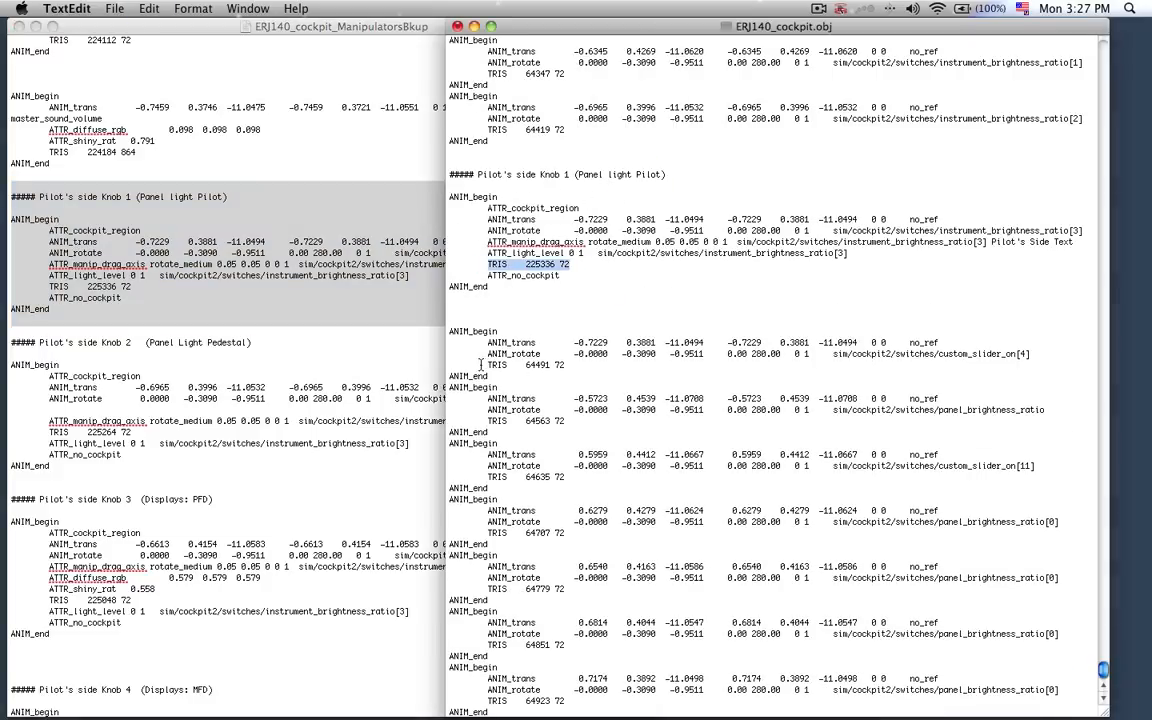
# Step: Set the pasted Knob 1 TRIS to 64491 72 and select the old custom_slider_on[4] block
pyautogui.doubleClick(530, 365)
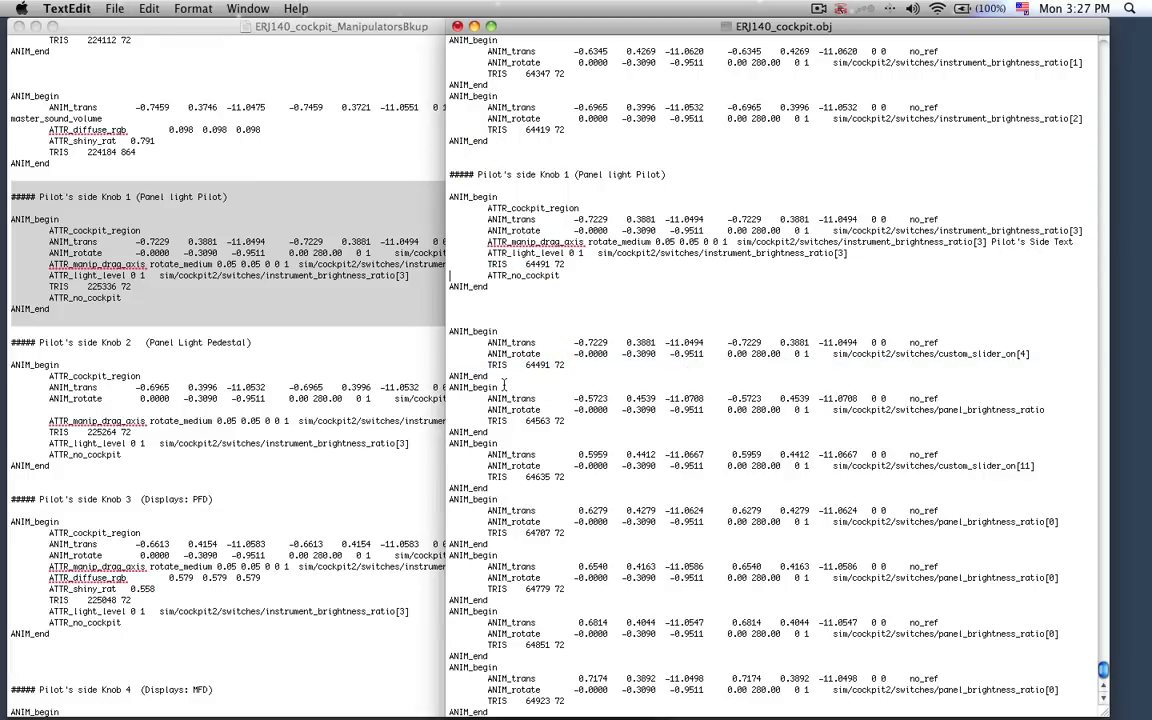
pyautogui.moveTo(450, 331); pyautogui.dragTo(565, 365)
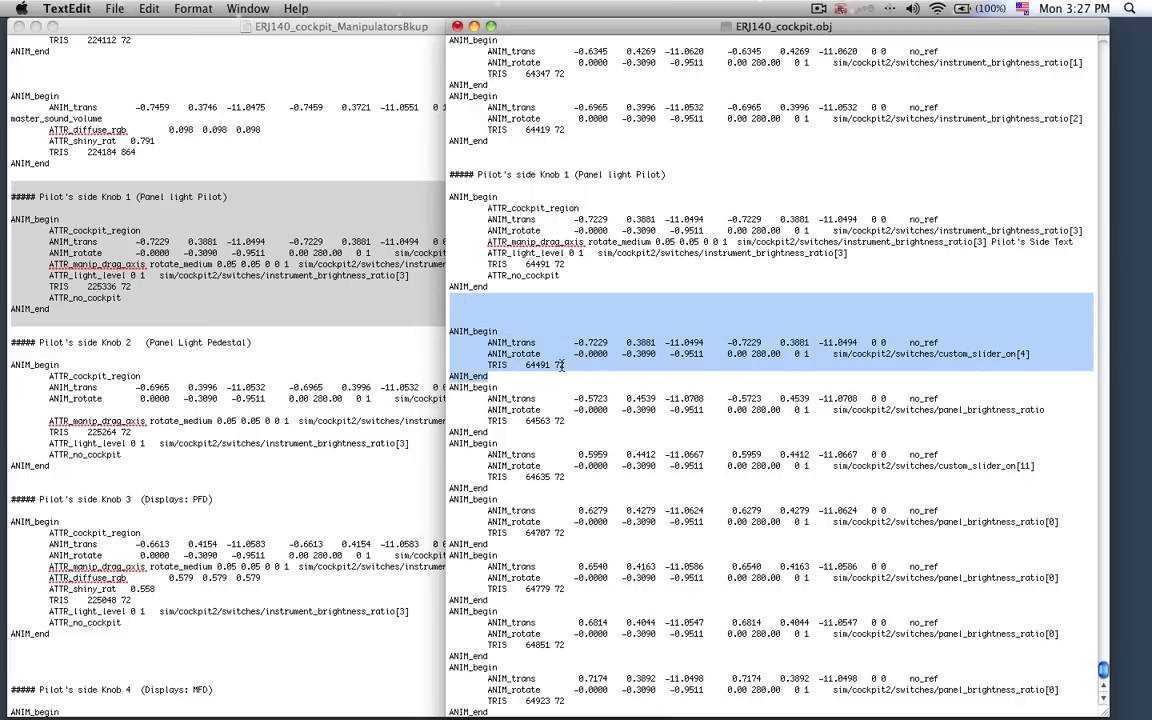
pyautogui.moveTo(563, 366)
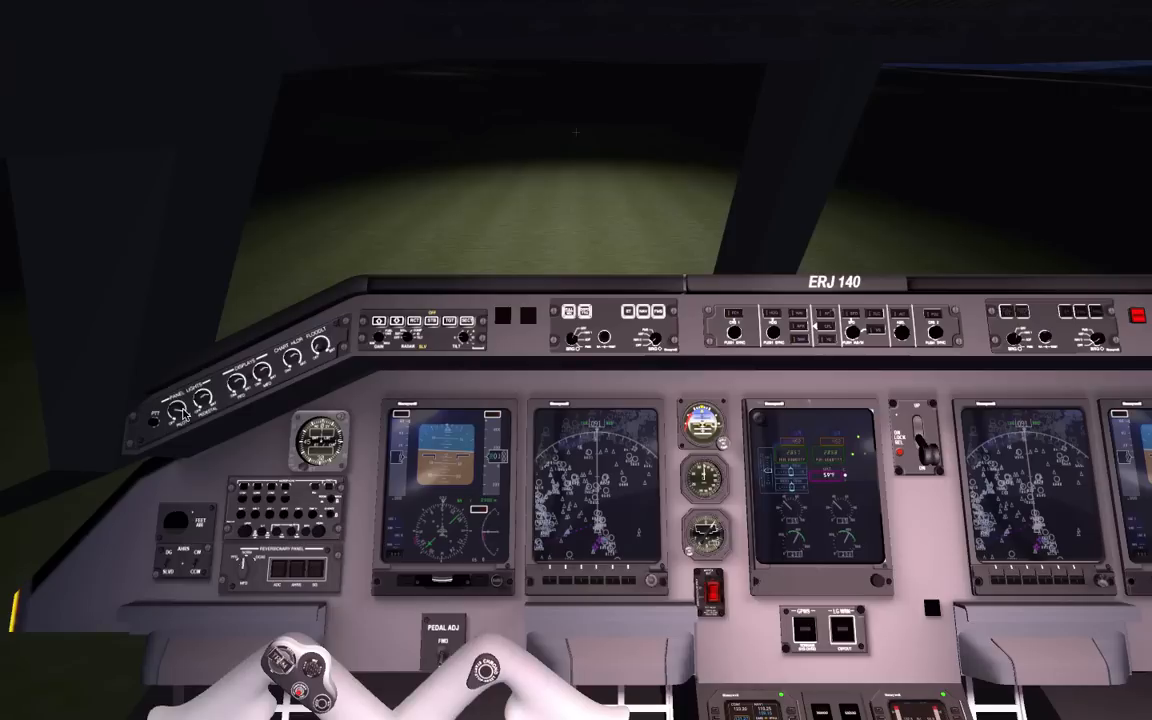
pyautogui.moveTo(314, 360)
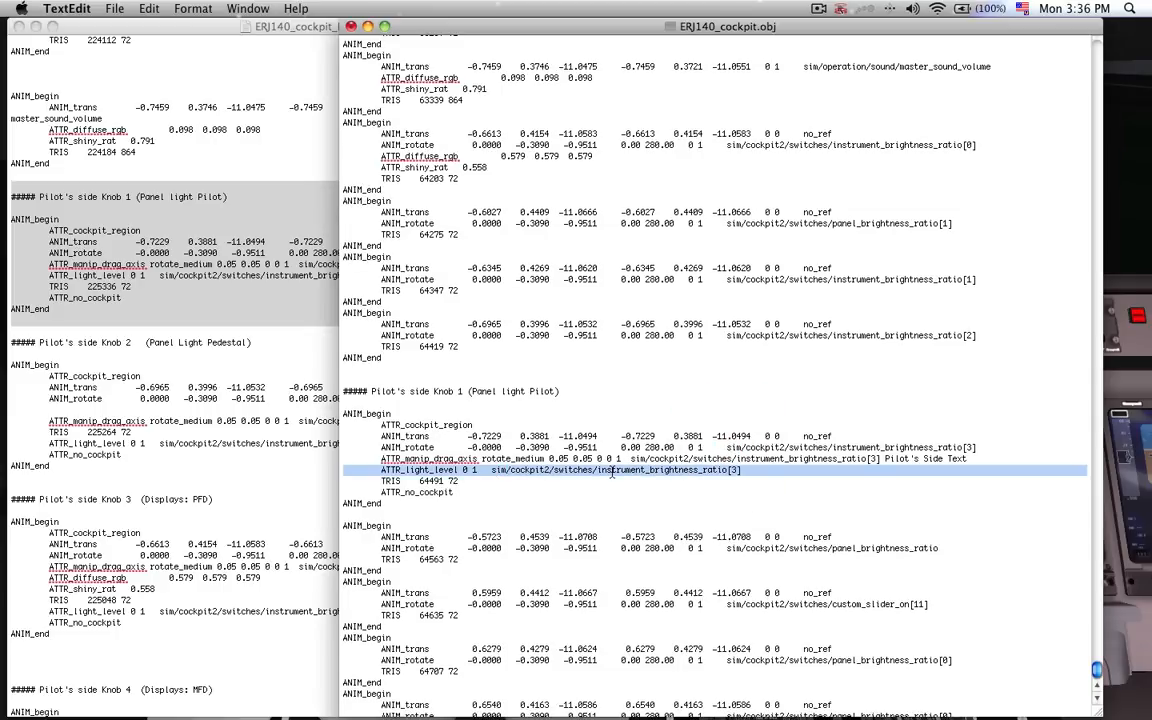
# Step: Scroll through the edited cockpit OBJ to review the changes
pyautogui.scroll(-3)
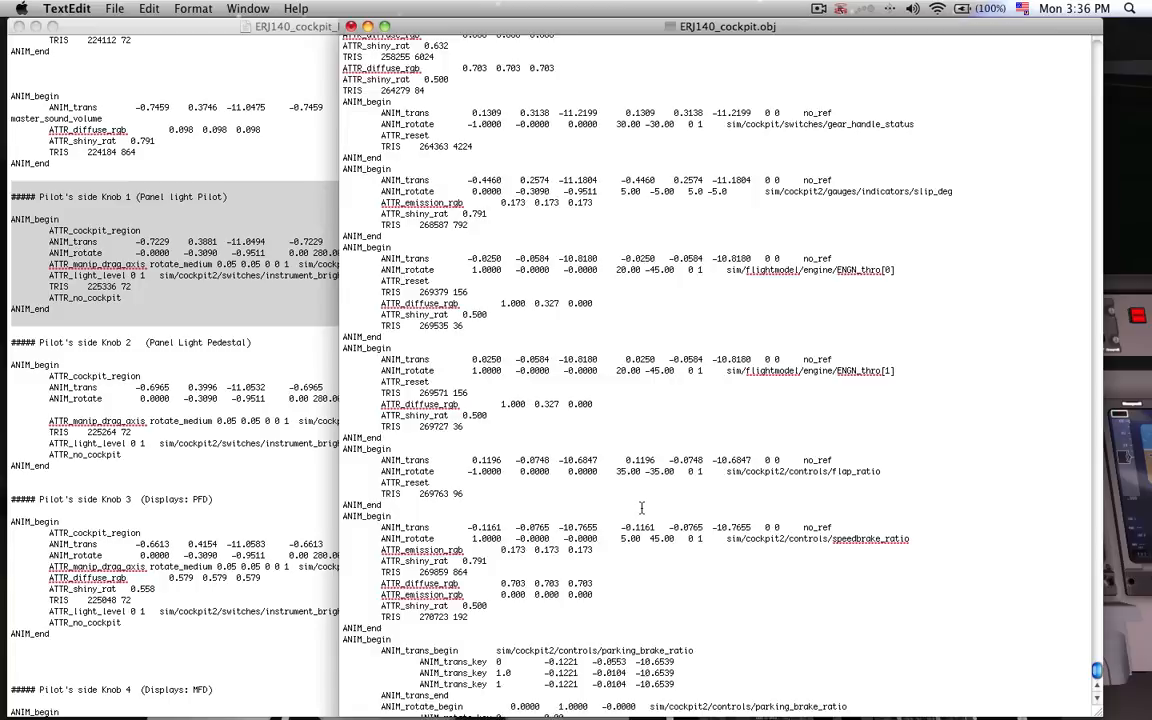
pyautogui.scroll(-3)
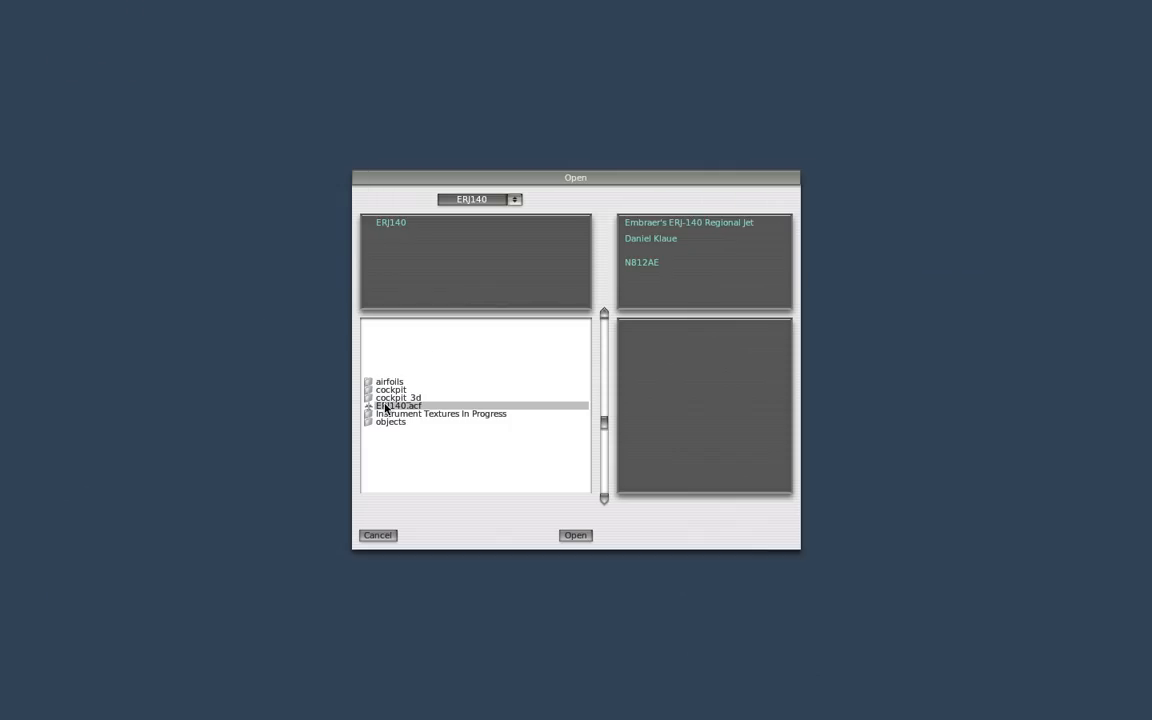
# Step: Reload ERJ140.acf to view the edited night cockpit
pyautogui.click(575, 535)
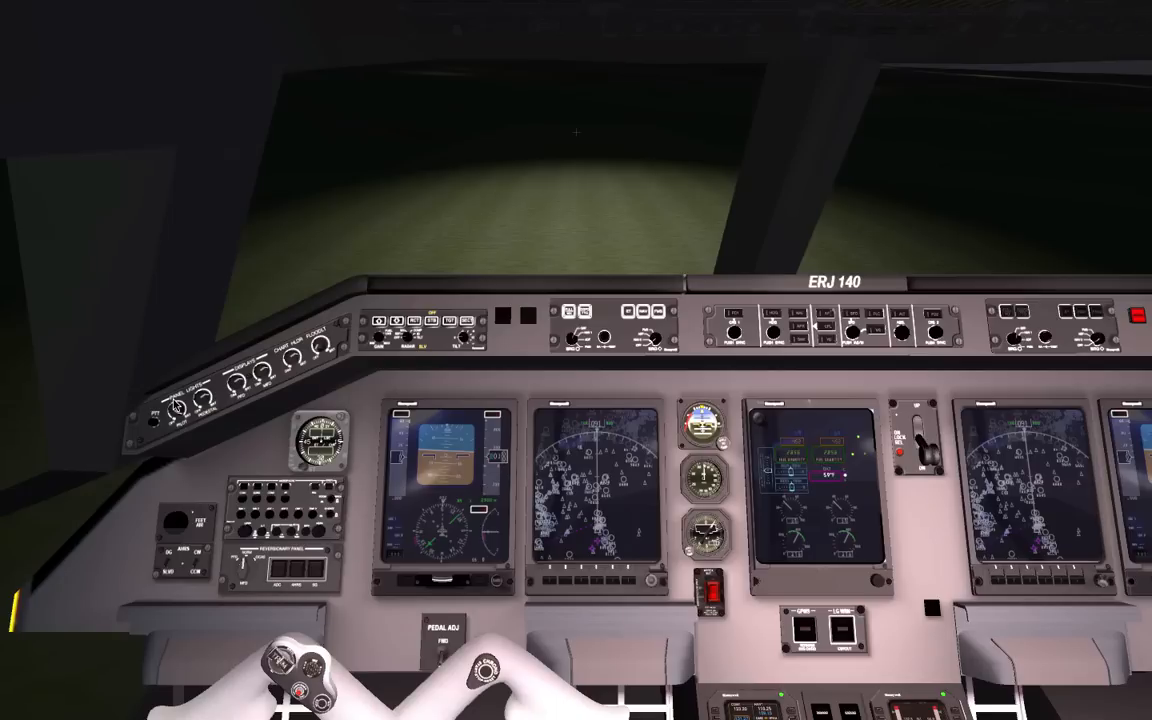
pyautogui.click(113, 8)
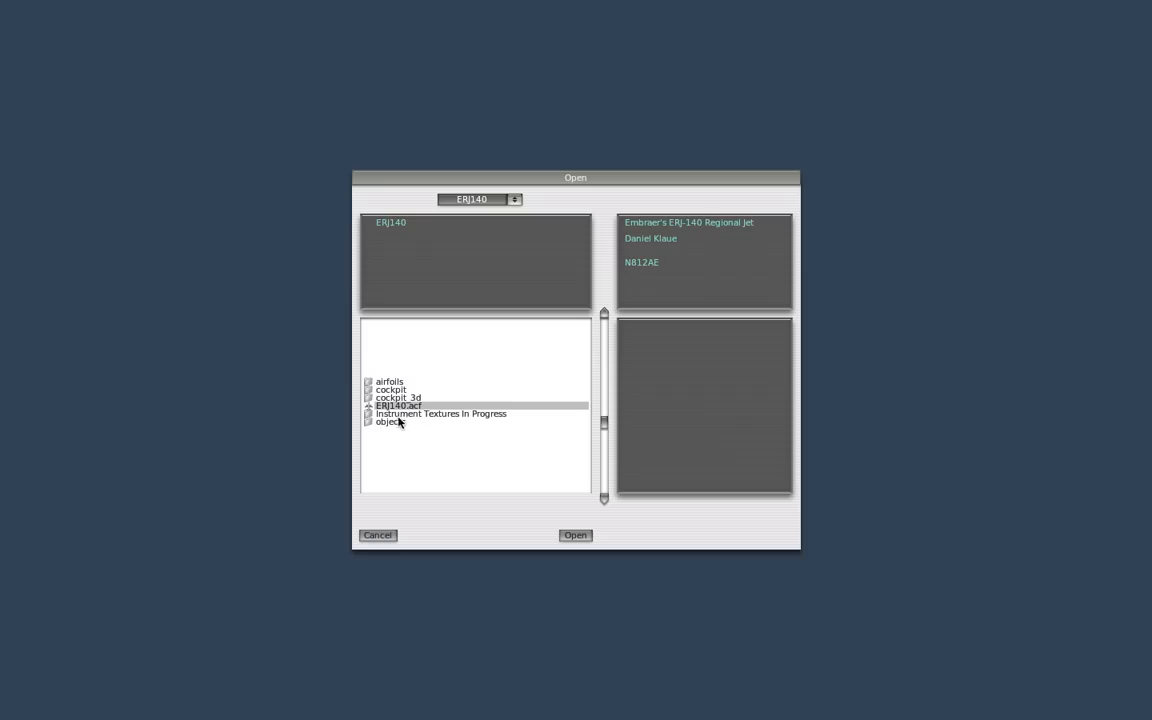
pyautogui.click(576, 535)
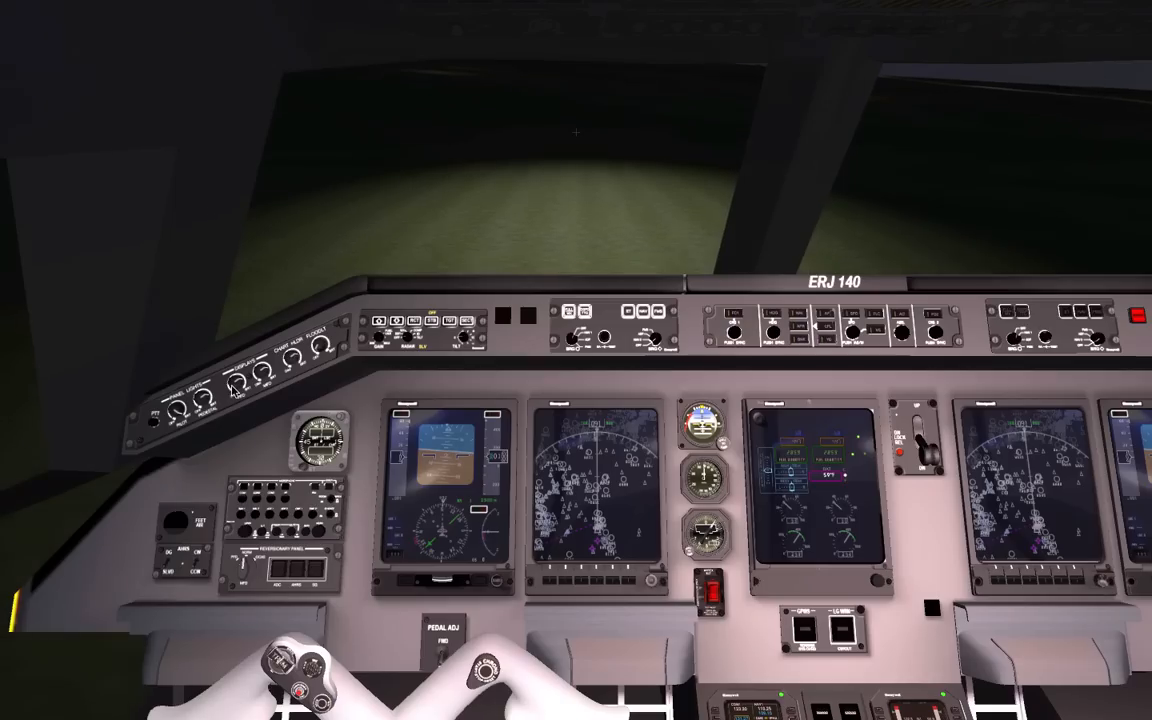
pyautogui.moveTo(160, 431)
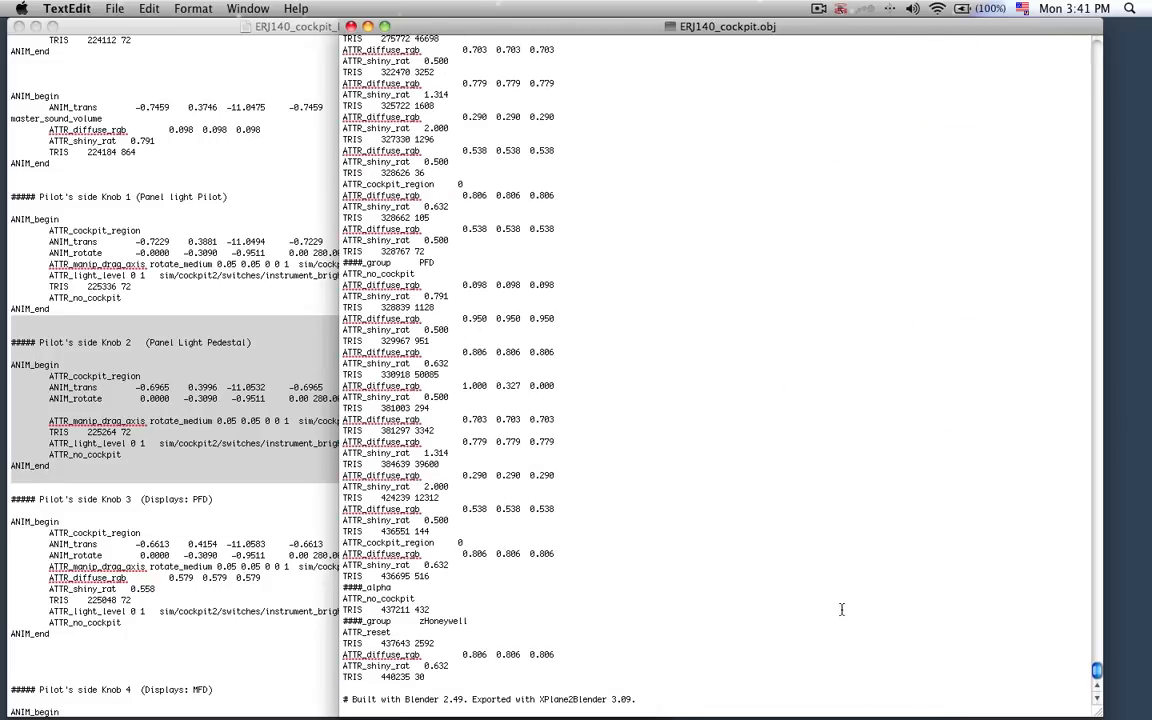
# Step: Add ATTR_light_level 0 1 sim/cockpit2/switches/instrument_brightness_ratio[2] under ####_group MiddleEICAS
pyautogui.scroll(3)
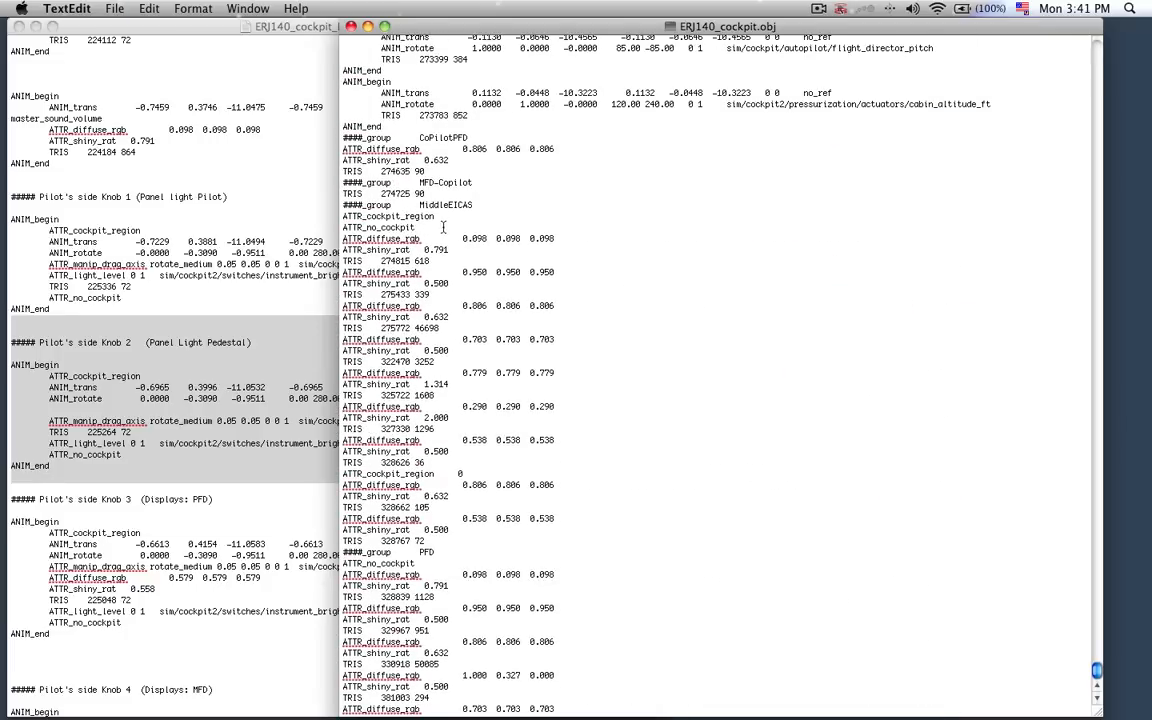
pyautogui.click(464, 205)
pyautogui.write('ATTR_light_level 0 1')
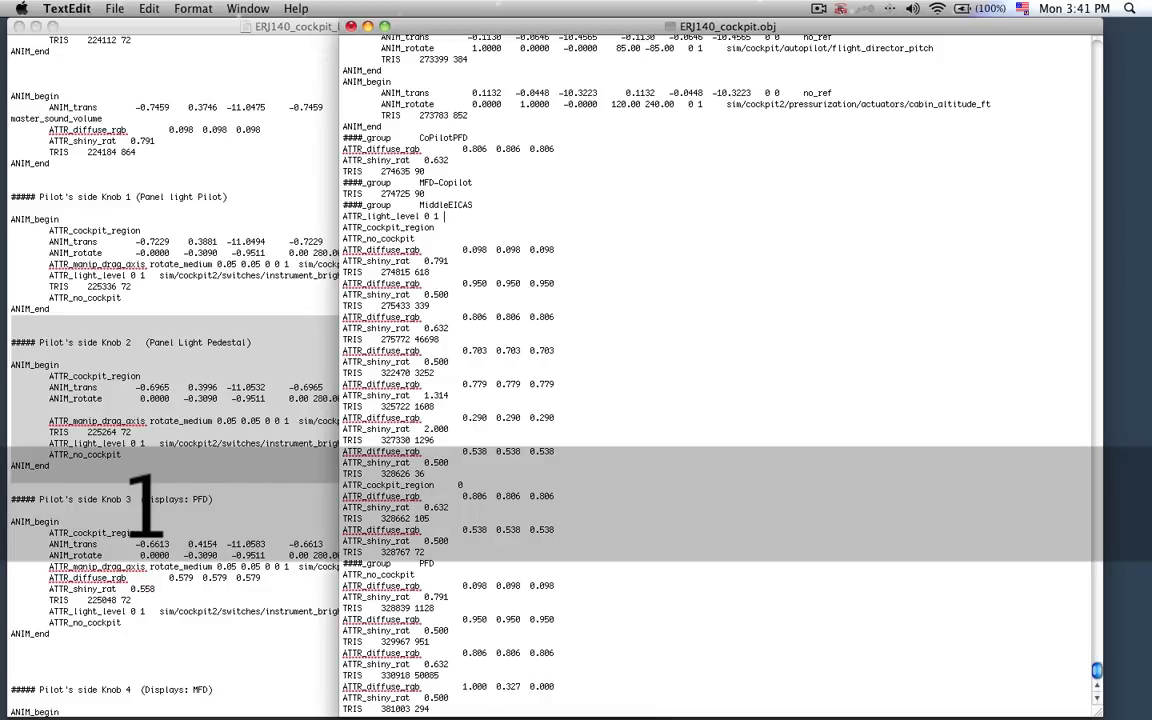
pyautogui.write('sim/cockpit2/switches/instrument_brightness_ratio[2]')
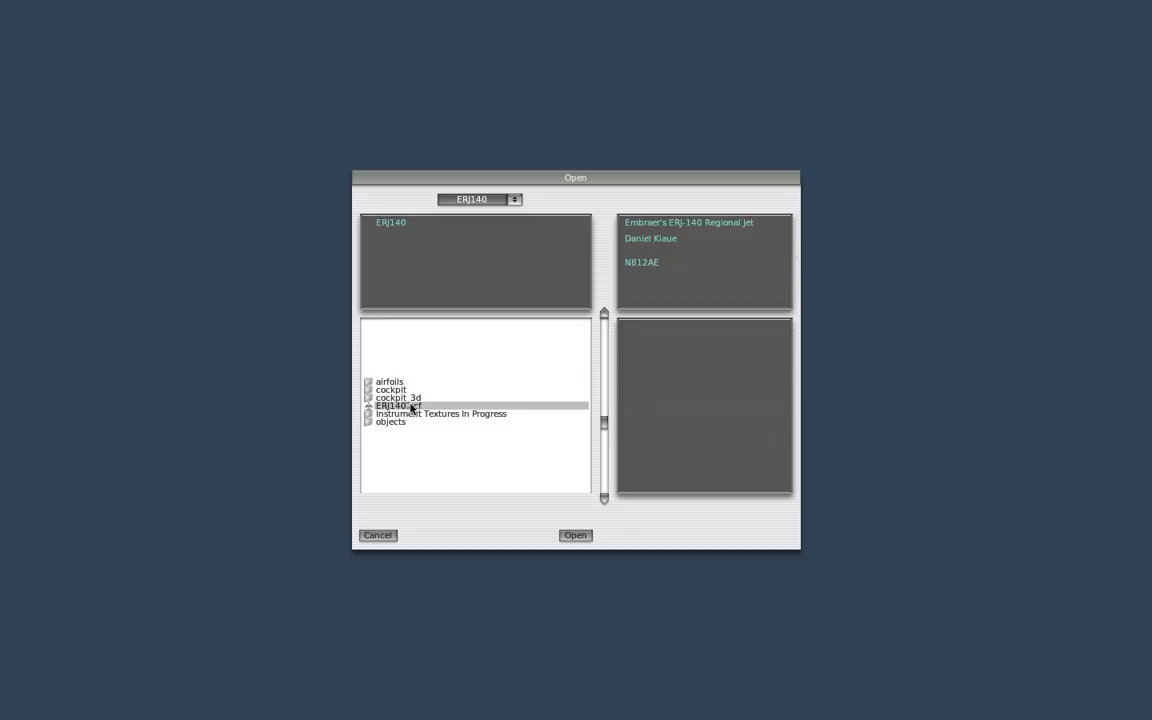
# Step: Reload ERJ140.acf to show the night cockpit carrying the MiddleEICAS light-level edit
pyautogui.click(575, 535)
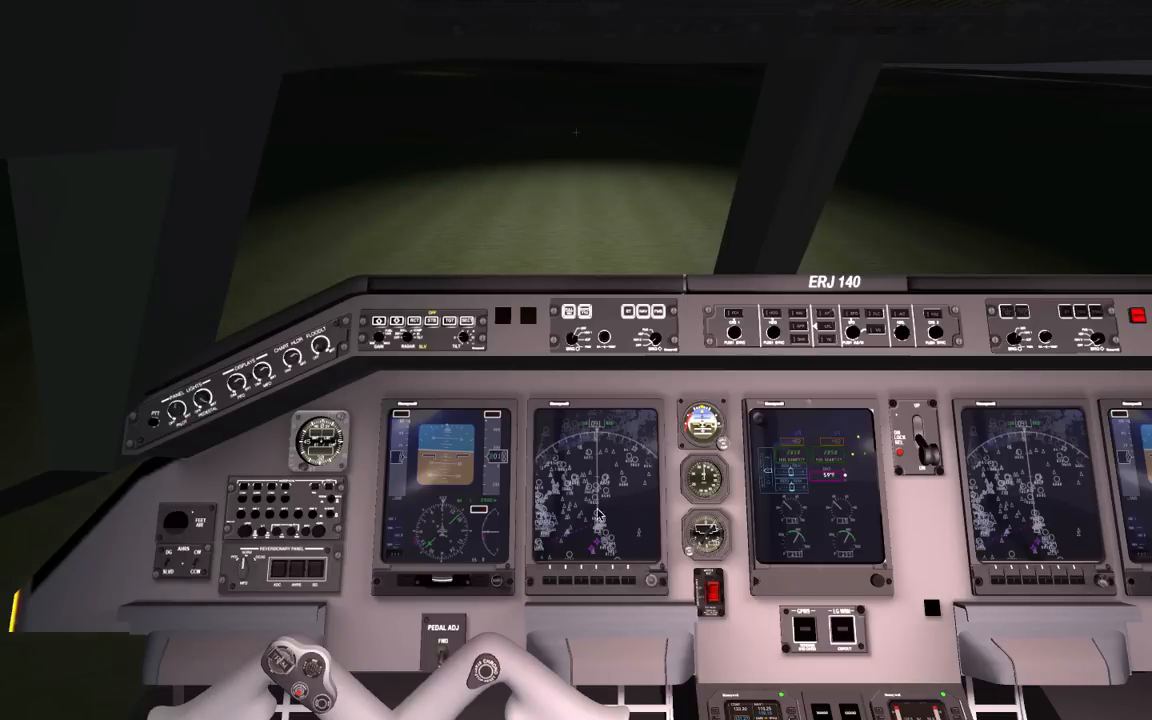
pyautogui.moveTo(828, 679)
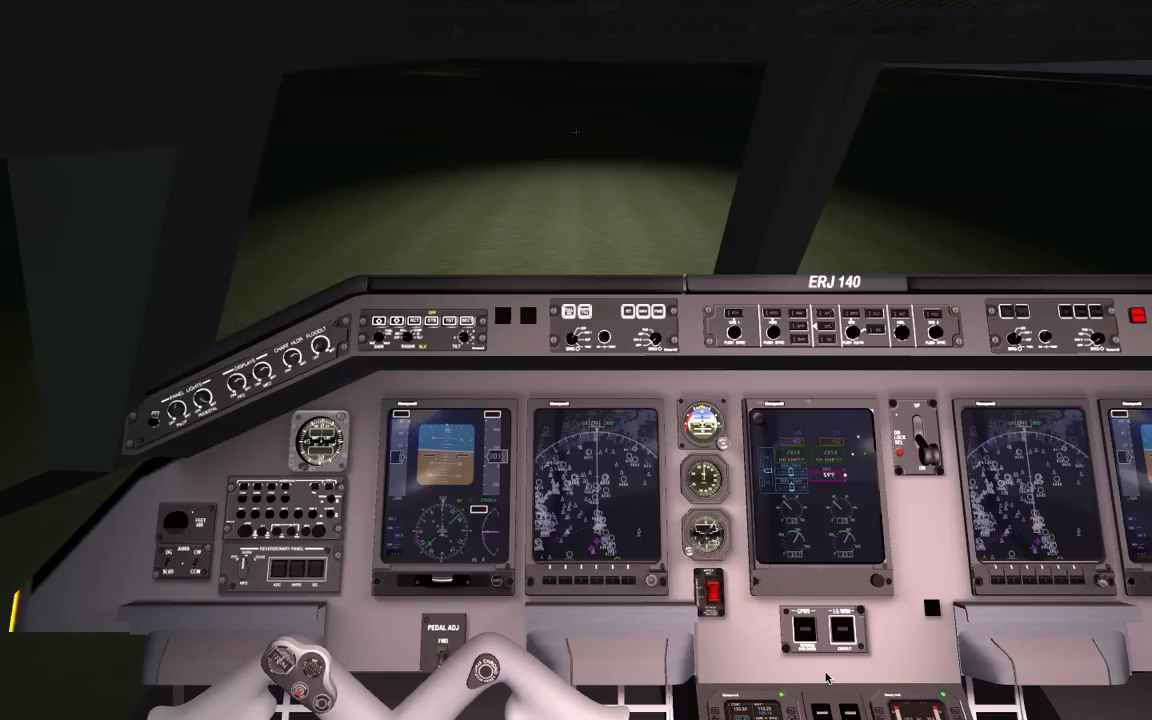
pyautogui.moveTo(189, 452)
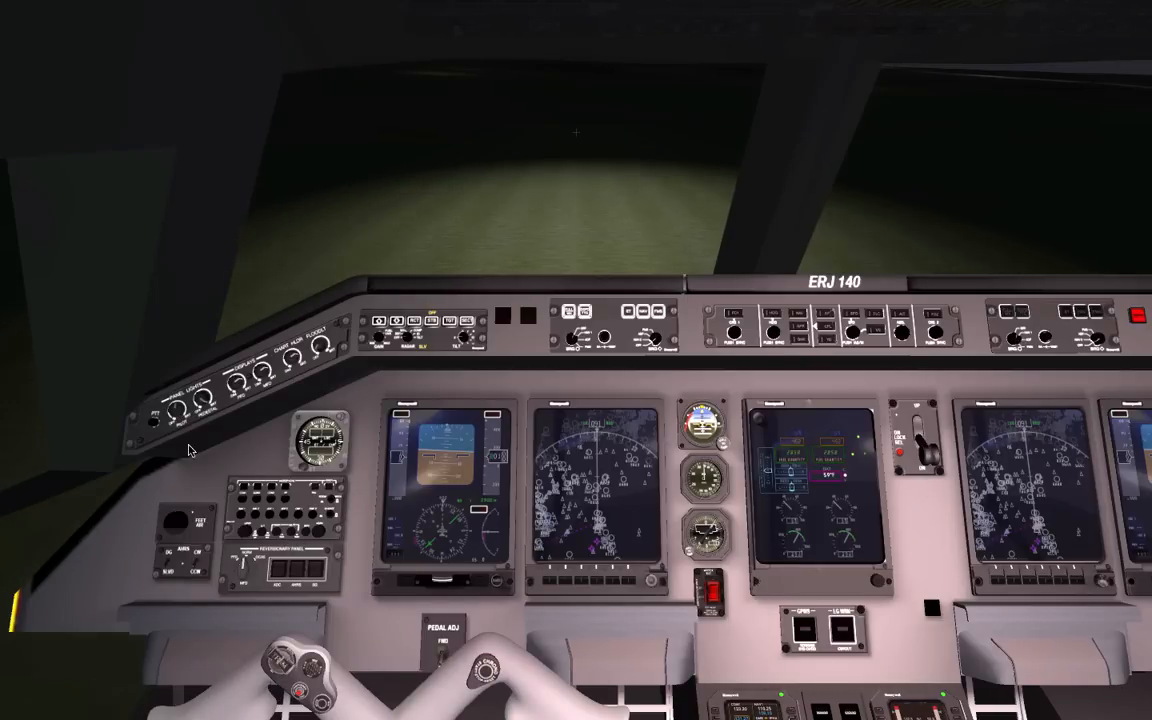
pyautogui.moveTo(222, 445)
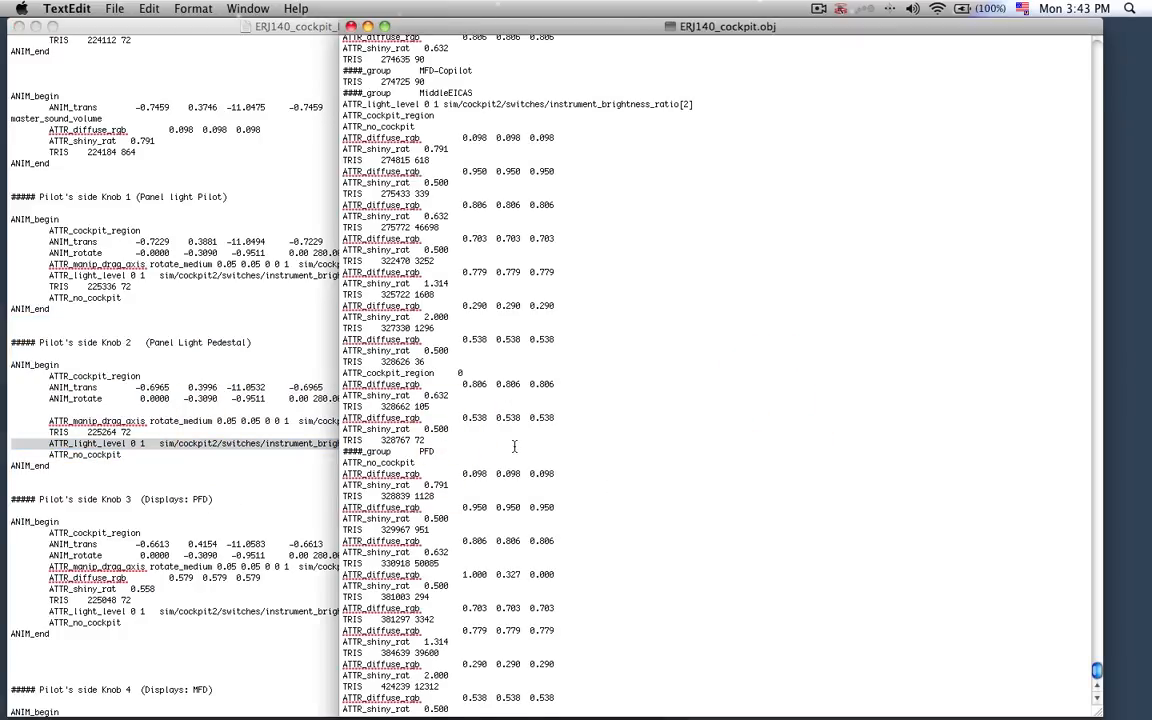
# Step: Add 'ATTR_light_level 0 1 sim/cockpit2/switches/instrument_brightness_ratio[3]' under the PFD group
pyautogui.write('ATTR_light_level 0 1 sim/cockpit2/switches/instrument_brightness_ratio[3]')
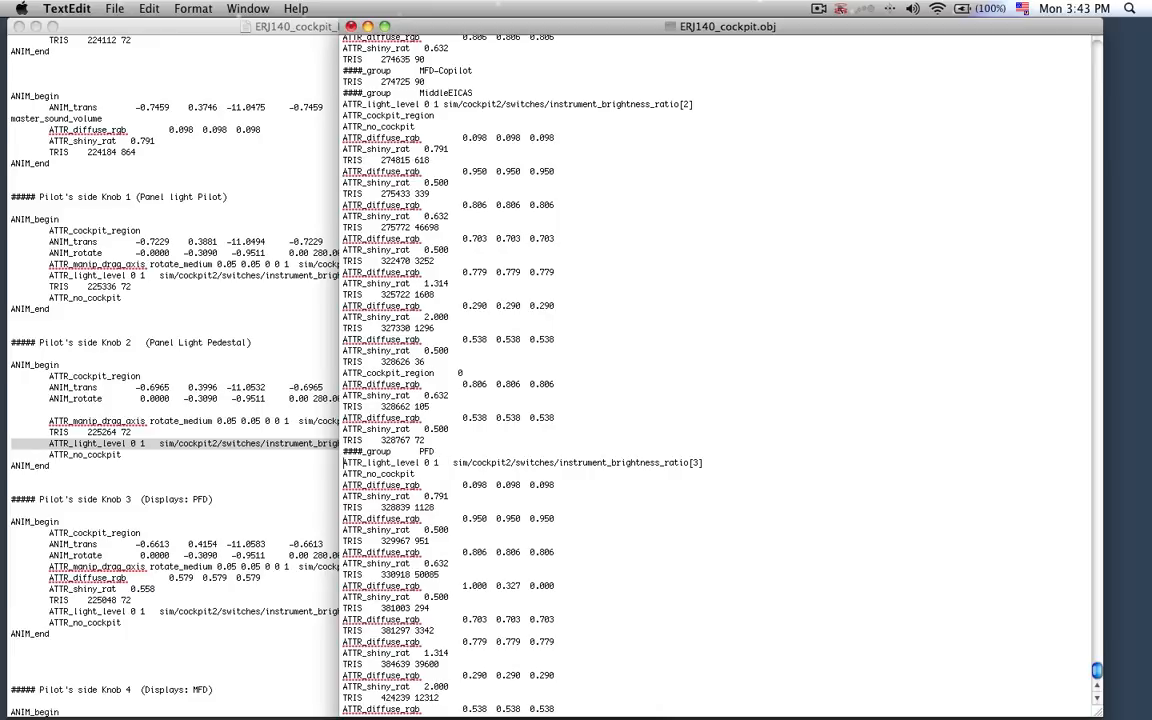
pyautogui.moveTo(450, 92)
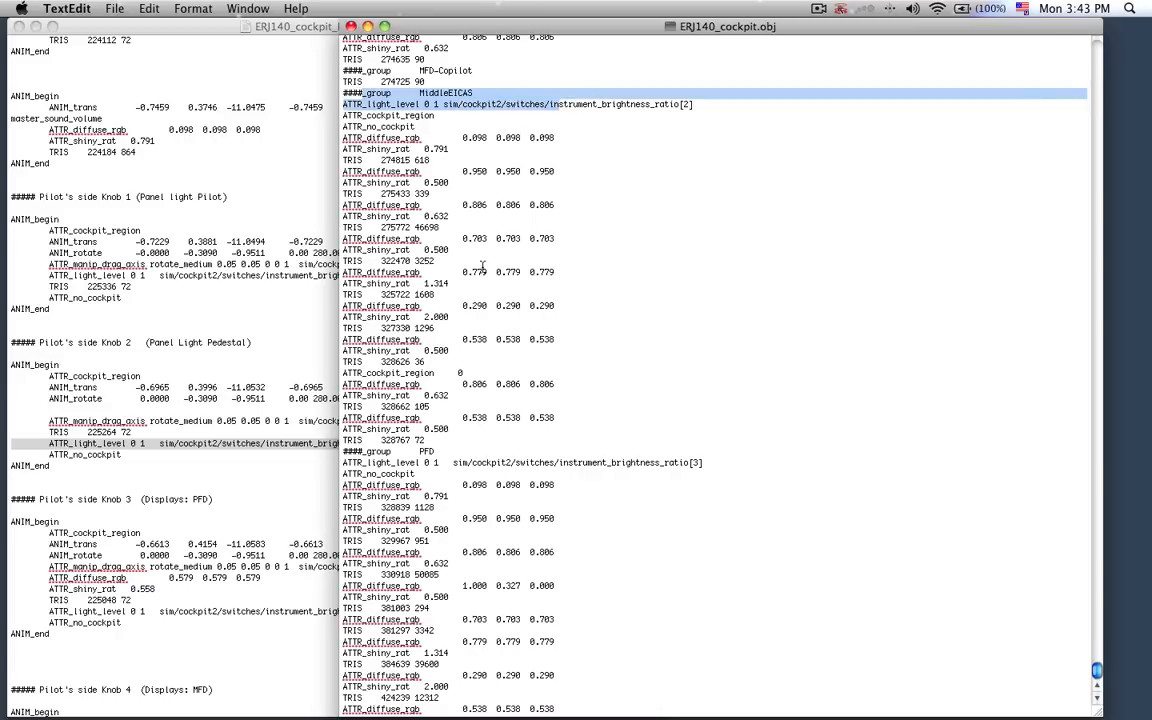
pyautogui.moveTo(522, 487)
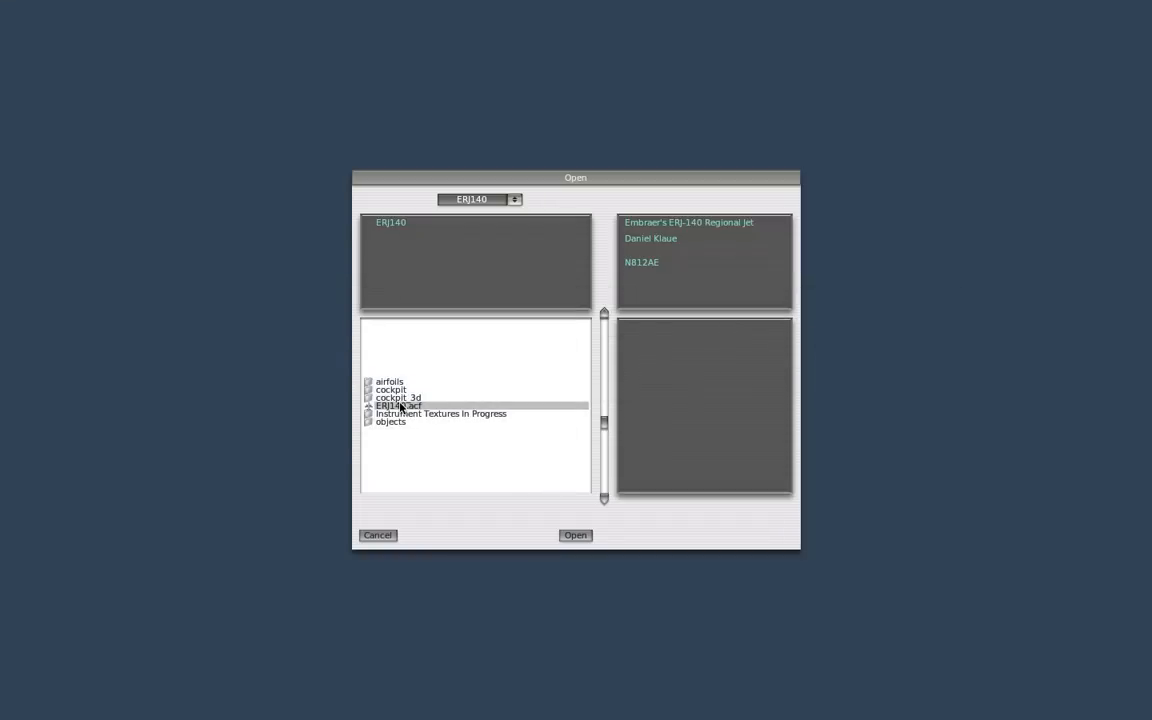
# Step: Reload ERJ140.acf and inspect the night cockpit with the MiddleEICAS and PFD light-level edits
pyautogui.click(575, 535)
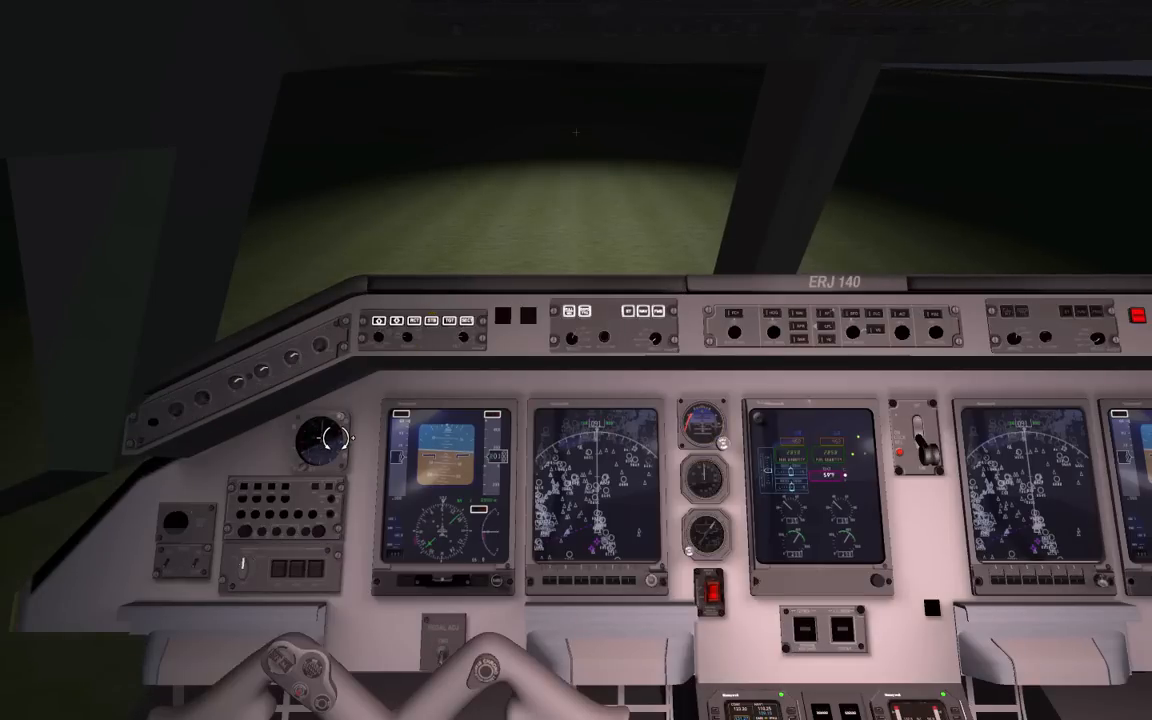
pyautogui.moveTo(226, 405)
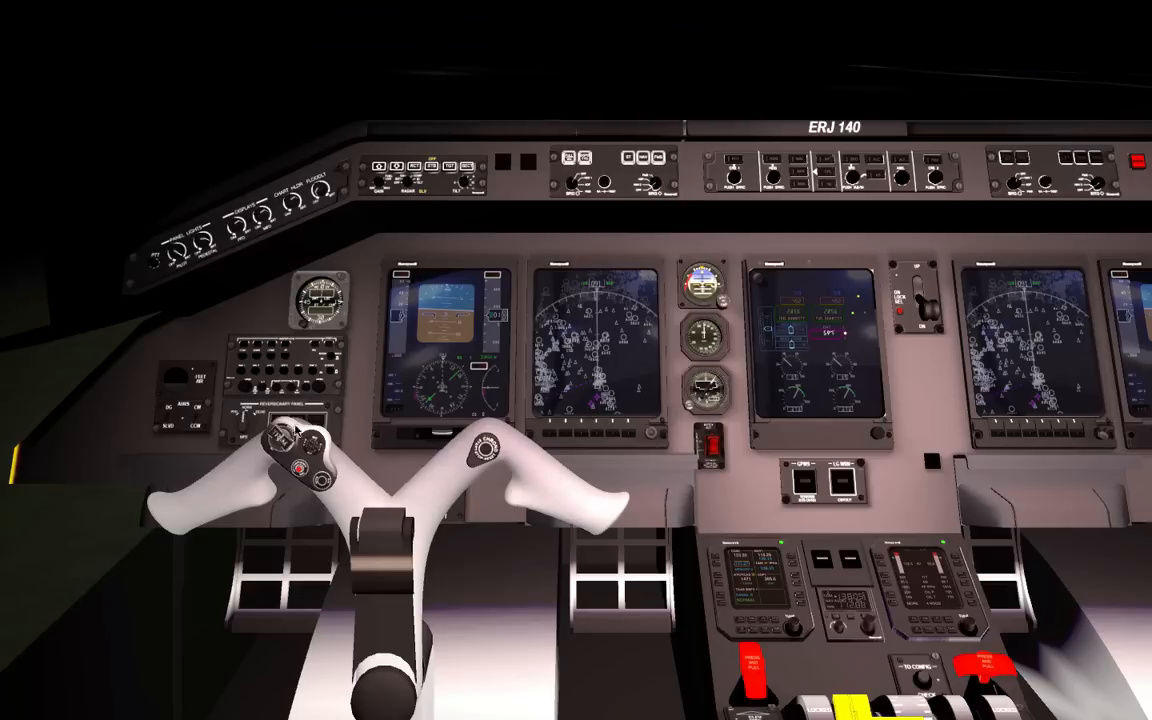
pyautogui.moveTo(949, 518)
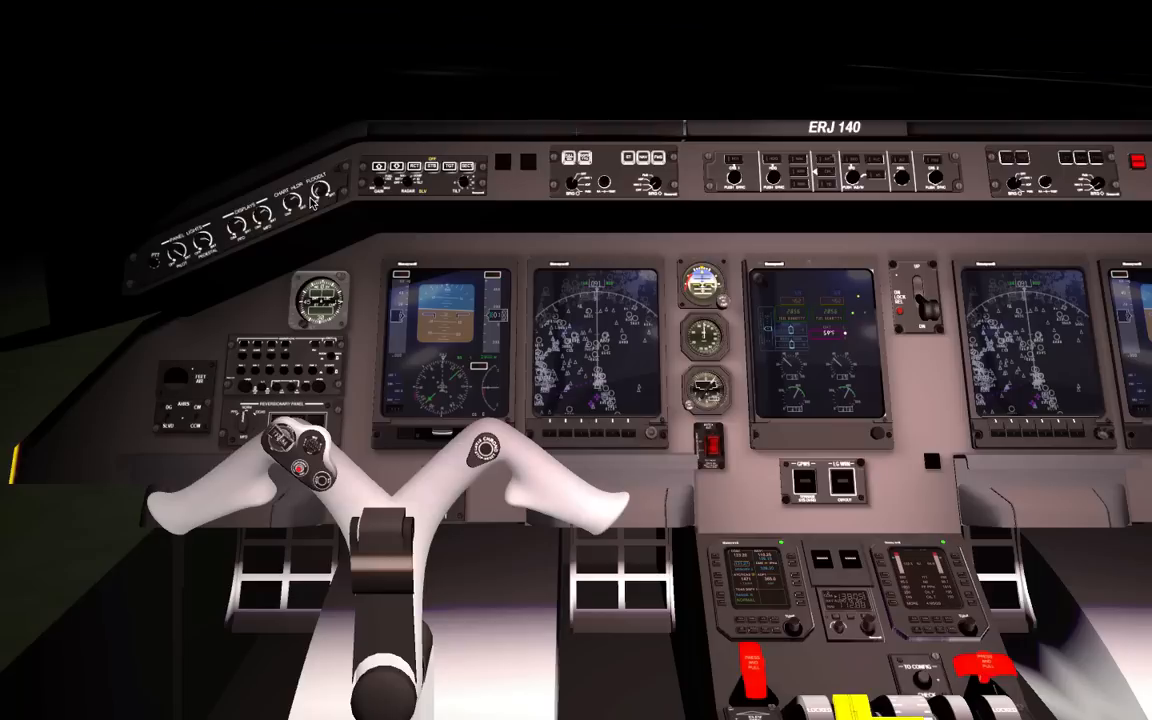
pyautogui.moveTo(467, 250)
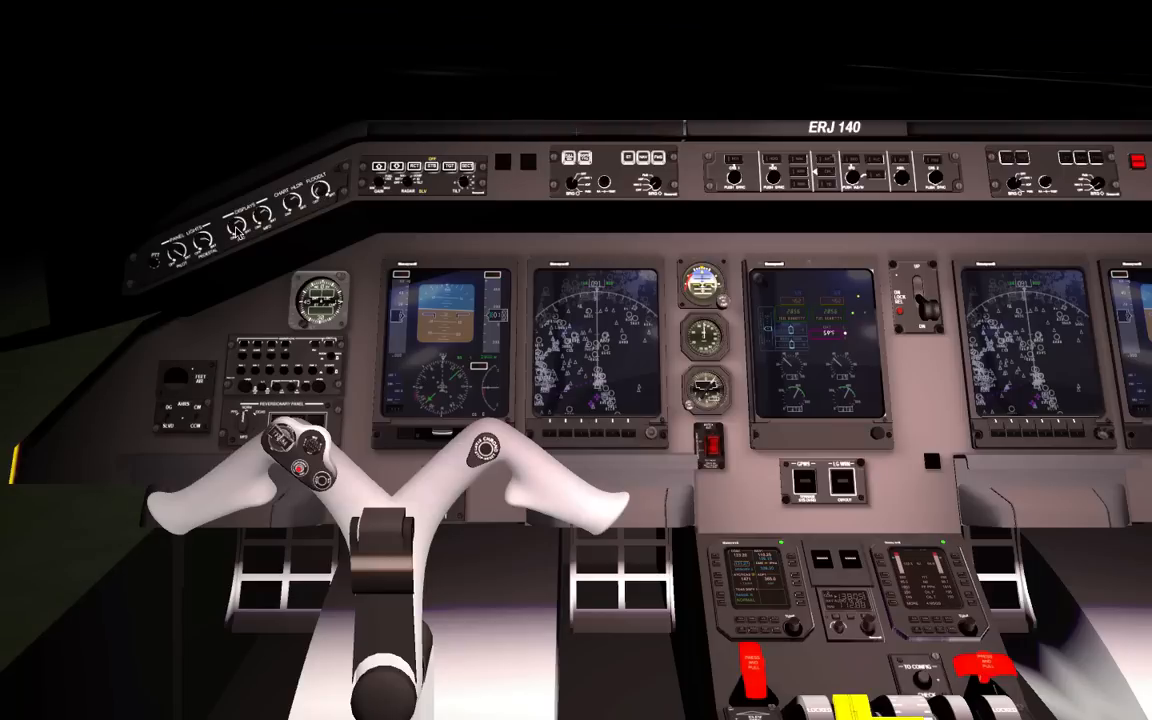
pyautogui.moveTo(356, 166)
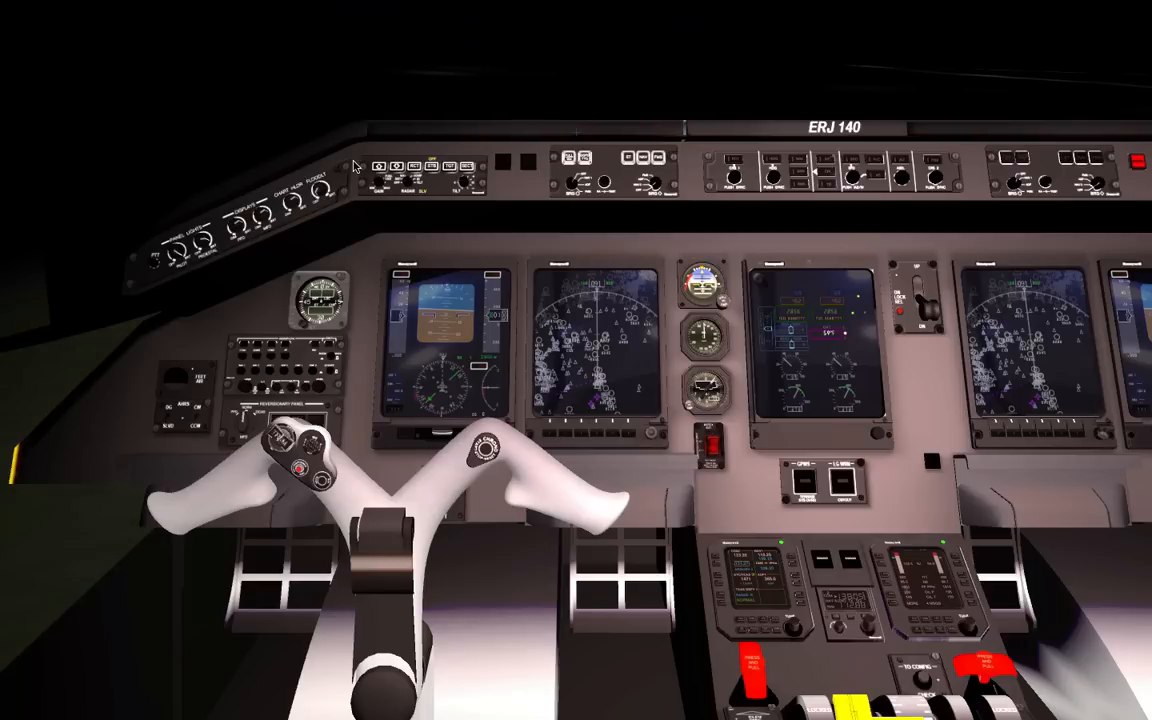
pyautogui.moveTo(680, 372)
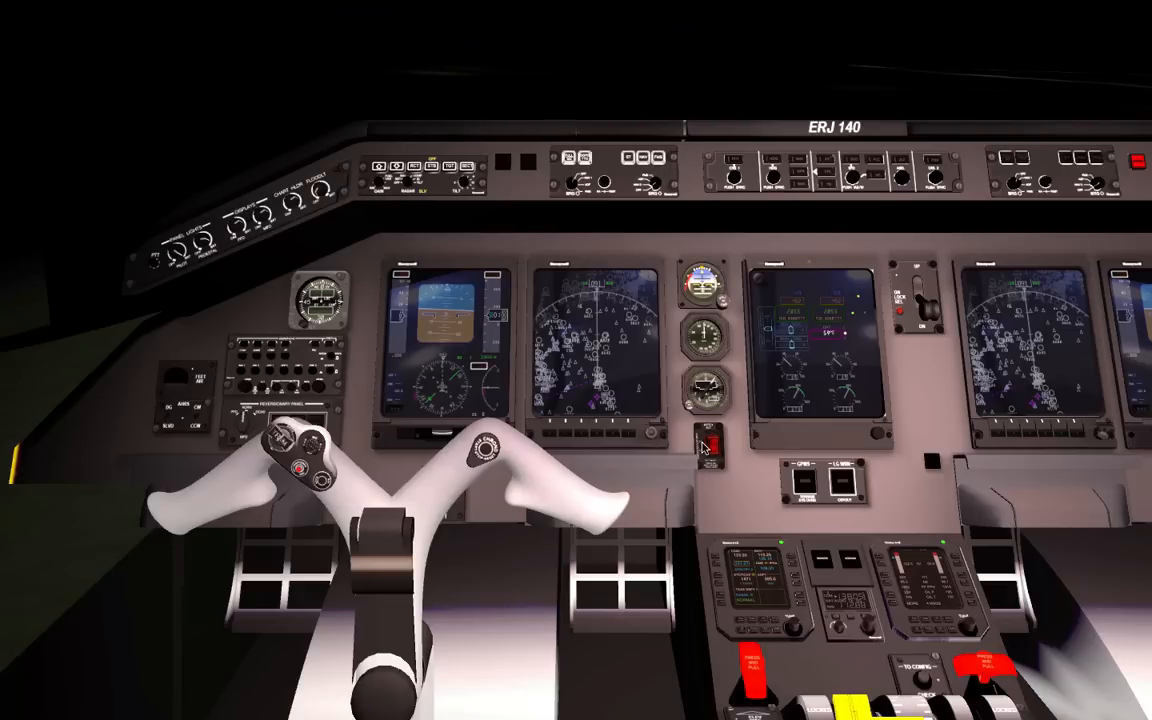
pyautogui.moveTo(75, 10)
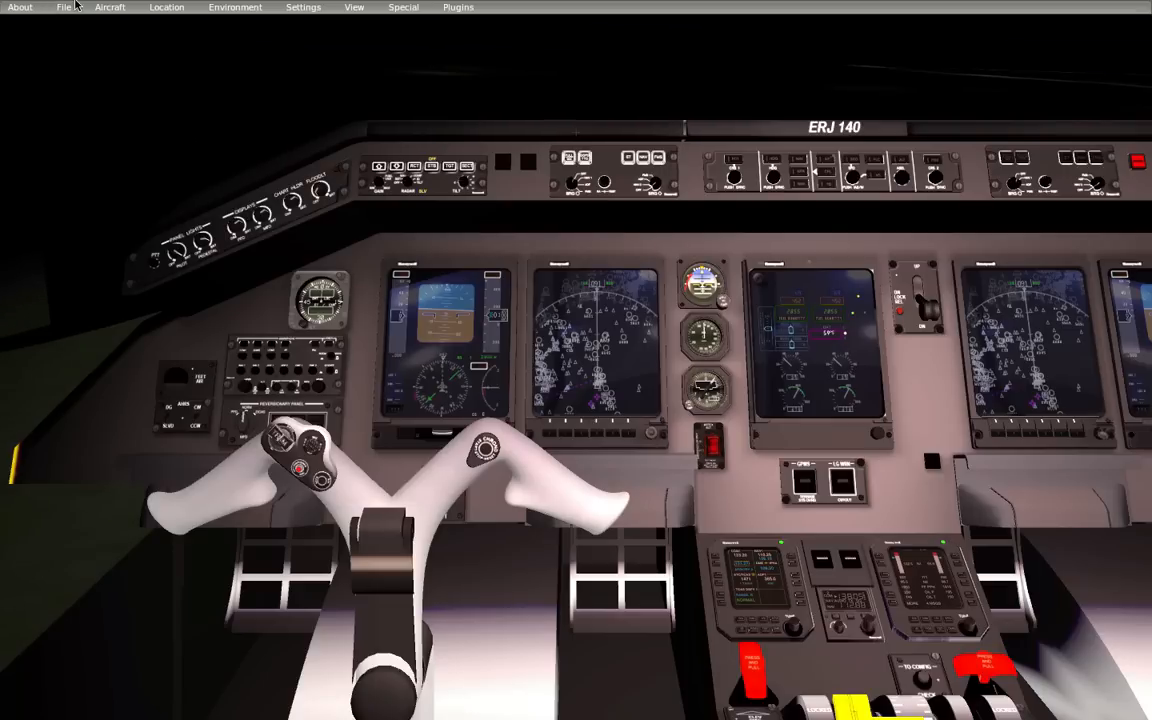
pyautogui.click(63, 9)
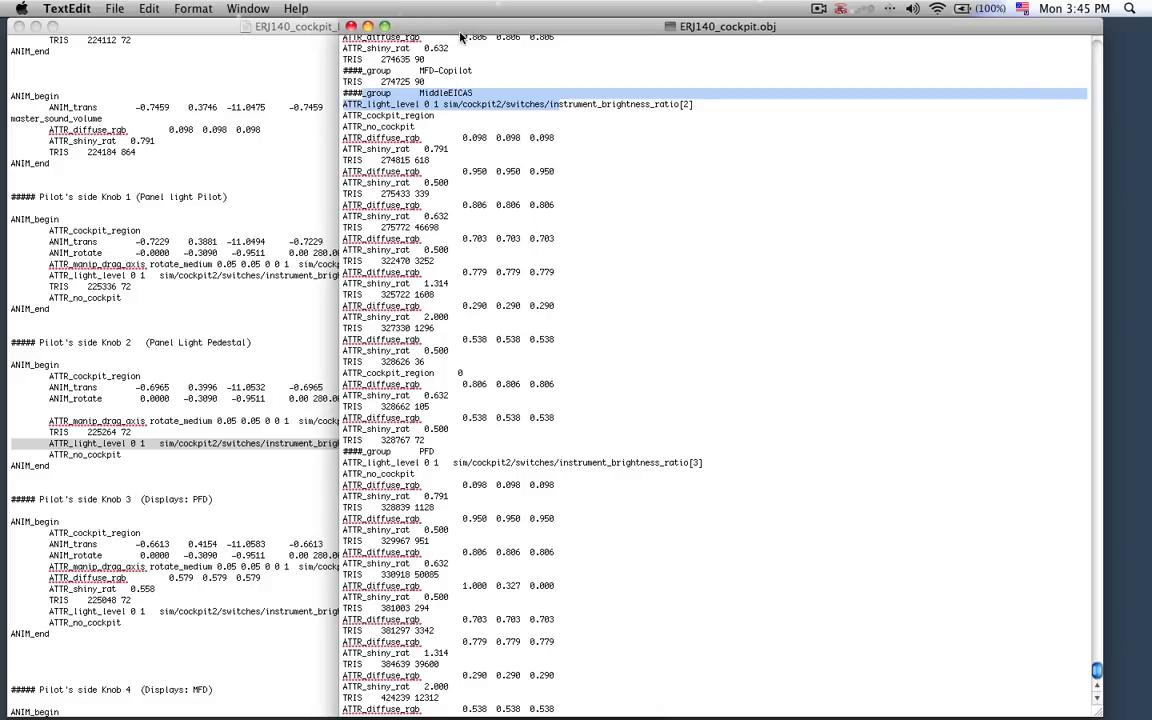
pyautogui.click(467, 15)
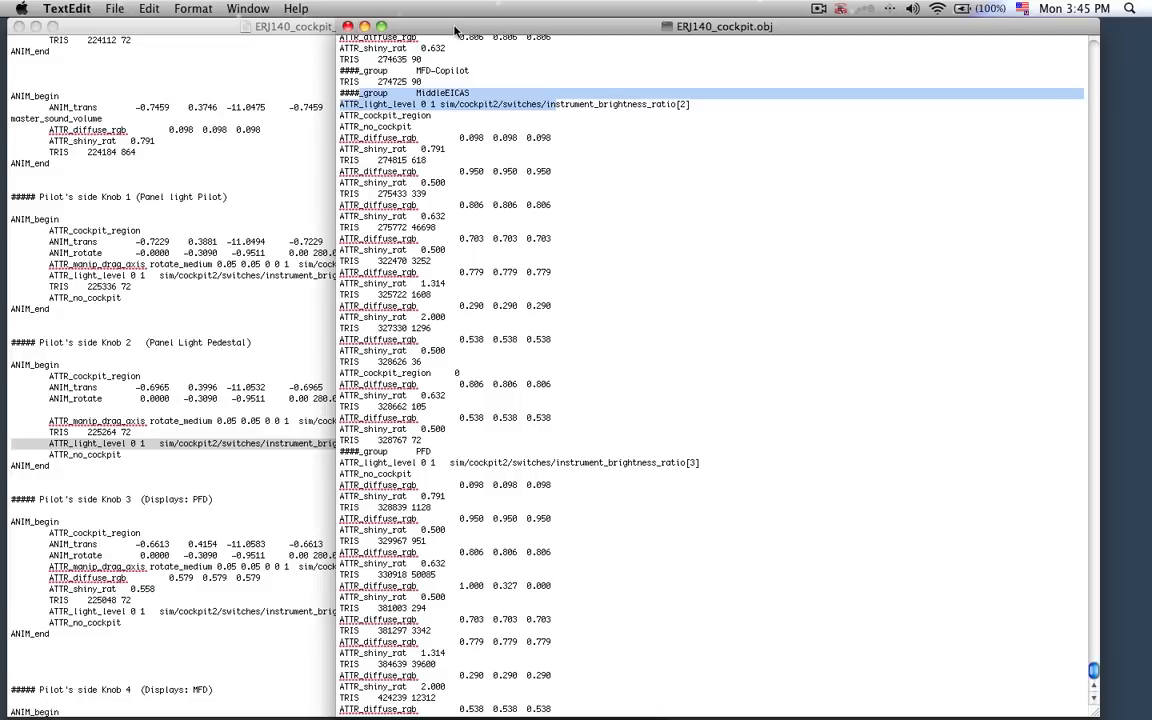
pyautogui.moveTo(459, 28)
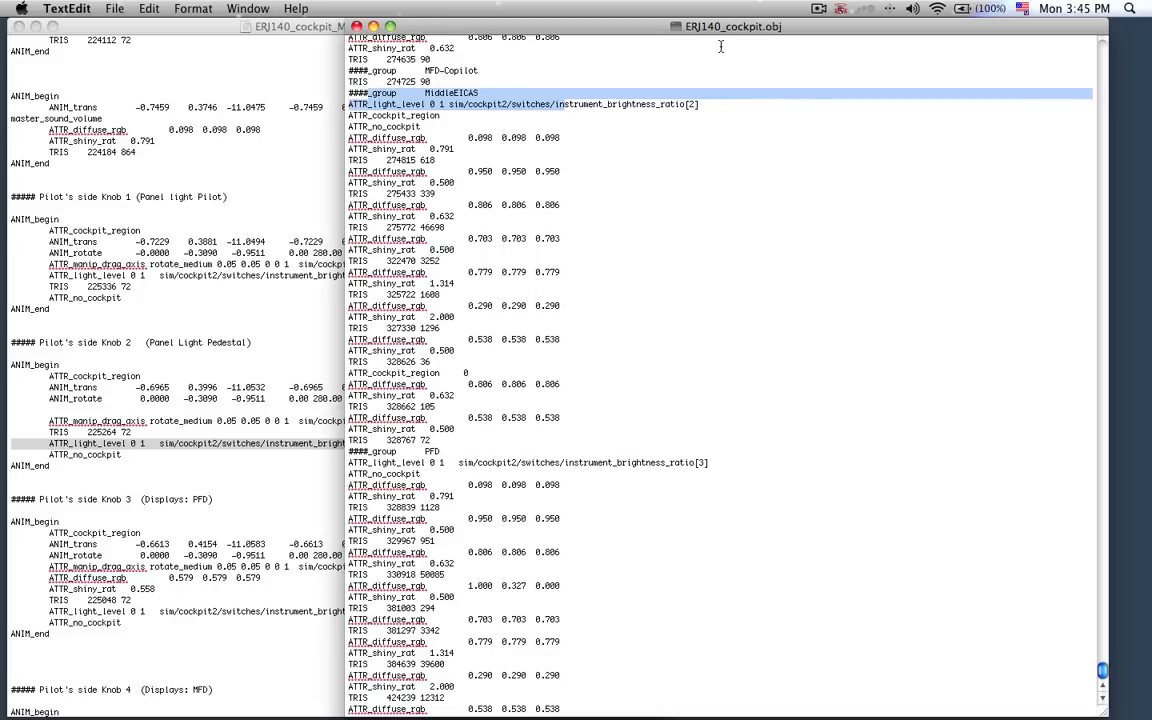
pyautogui.moveTo(818, 18)
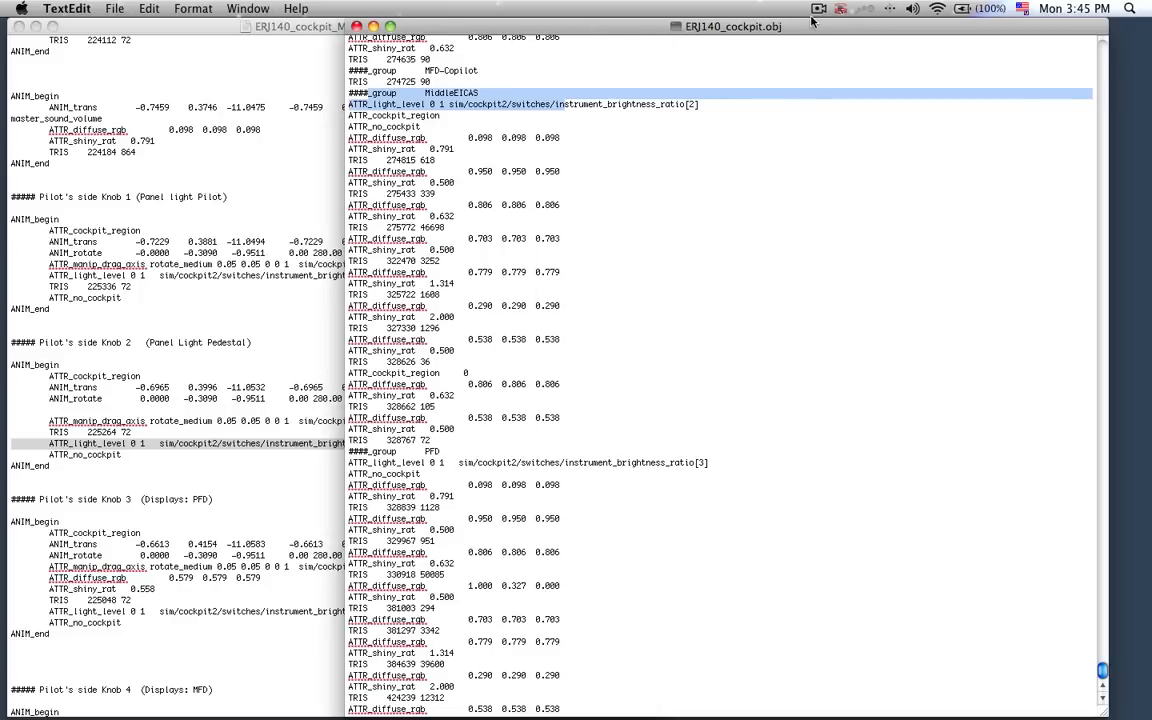